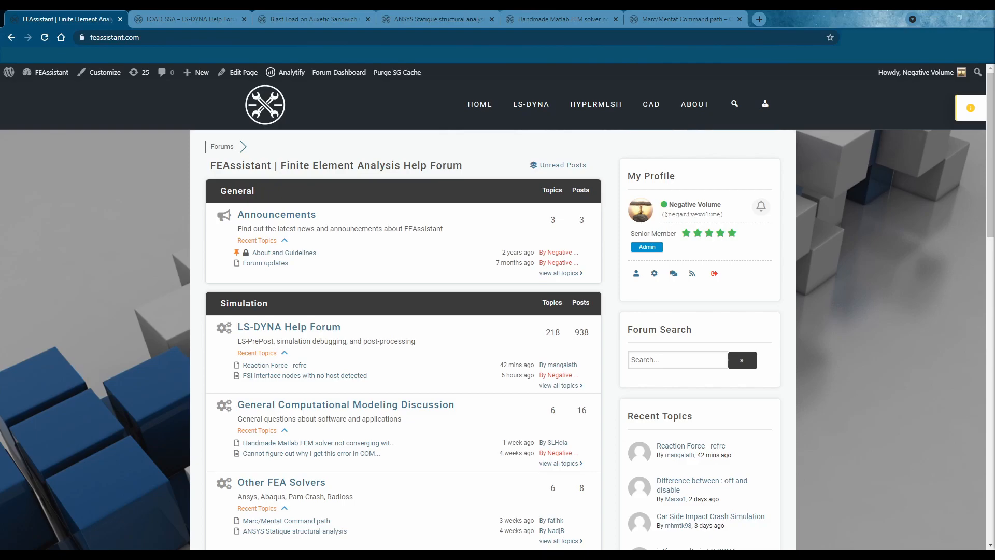
mouse_move(909, 176)
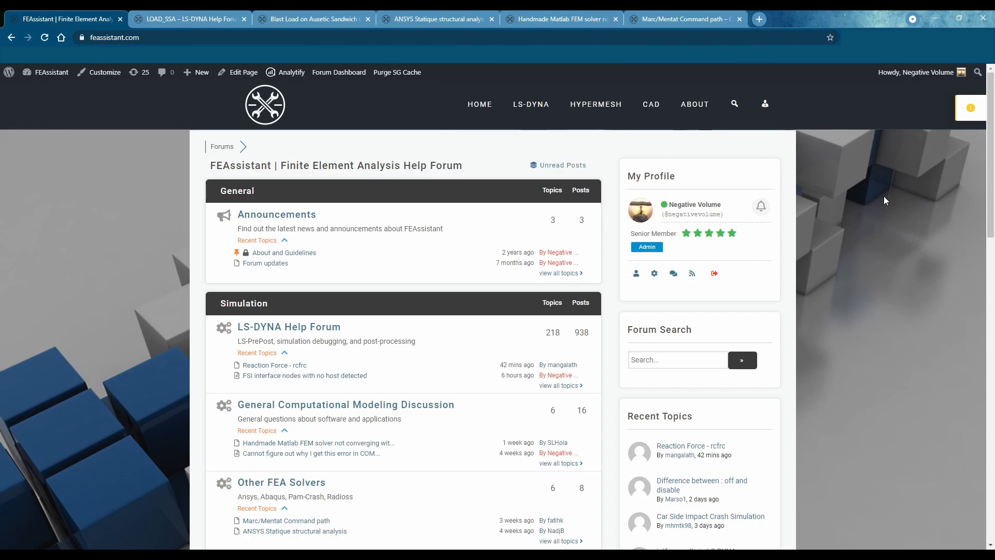
mouse_move(847, 289)
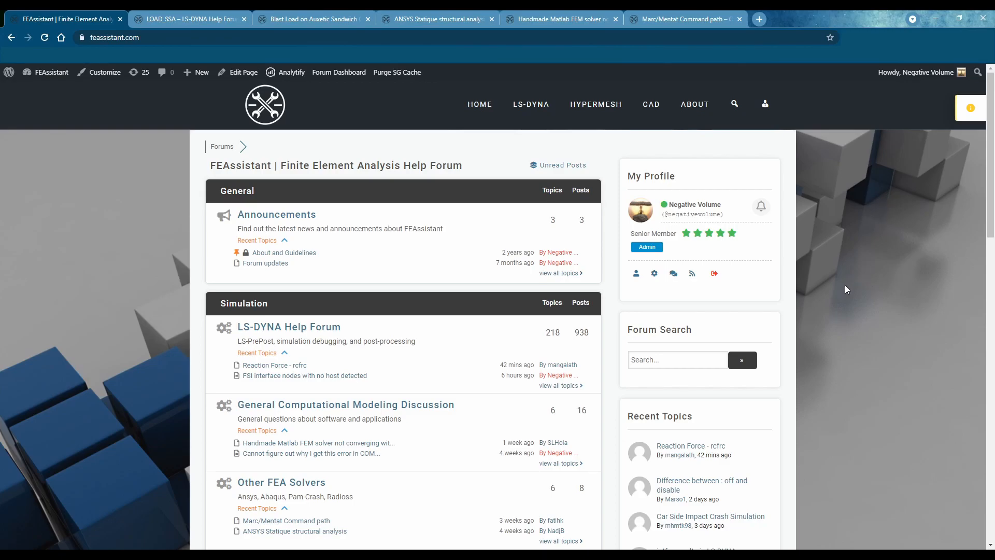
mouse_move(883, 290)
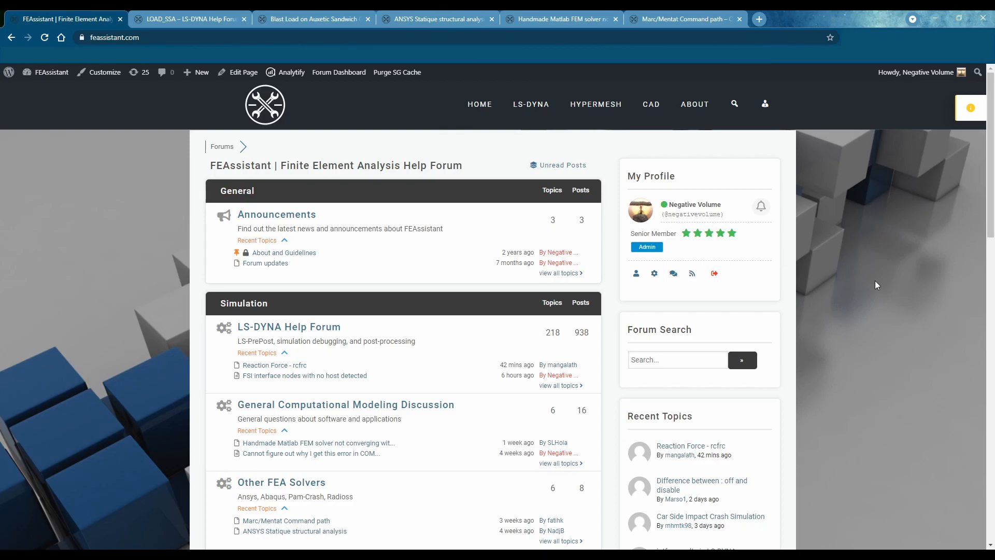
Step: Scroll through the LOAD_SSA thread to read the question and its reply
scroll("down", 3)
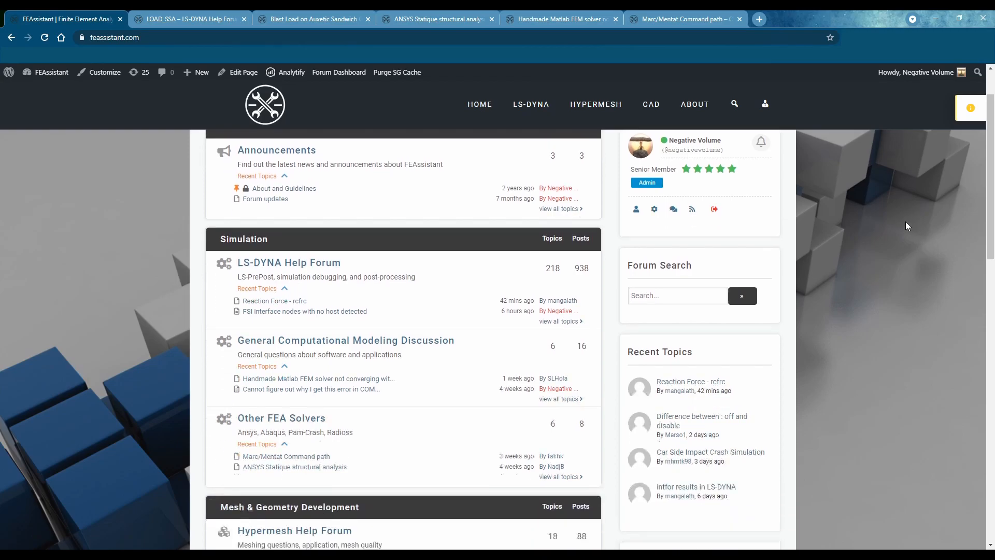
scroll("up", 3)
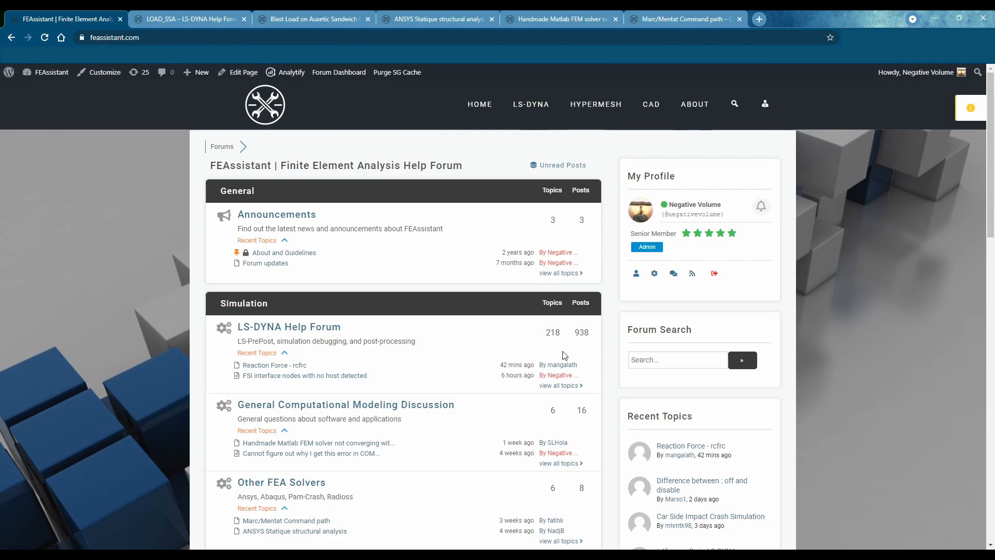
mouse_move(606, 354)
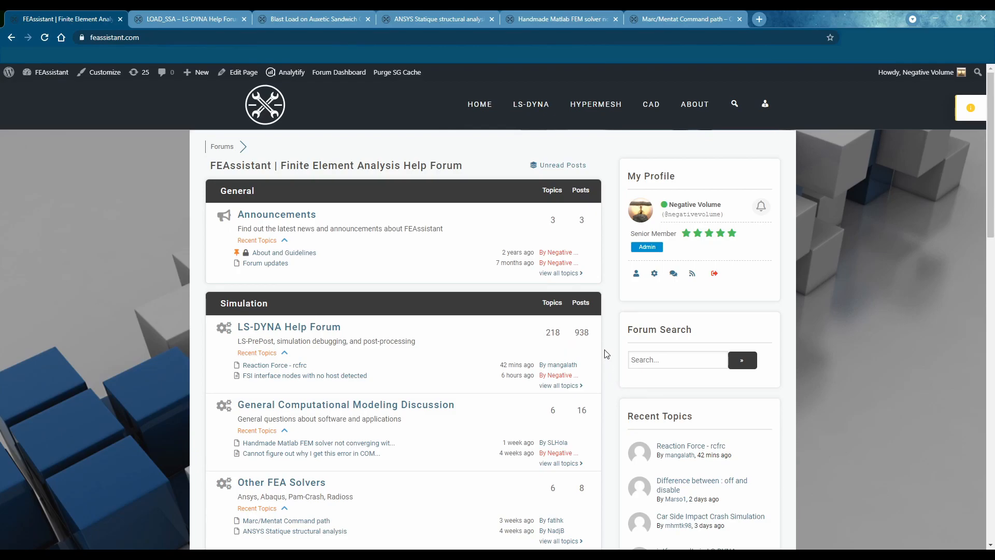
scroll("down", 3)
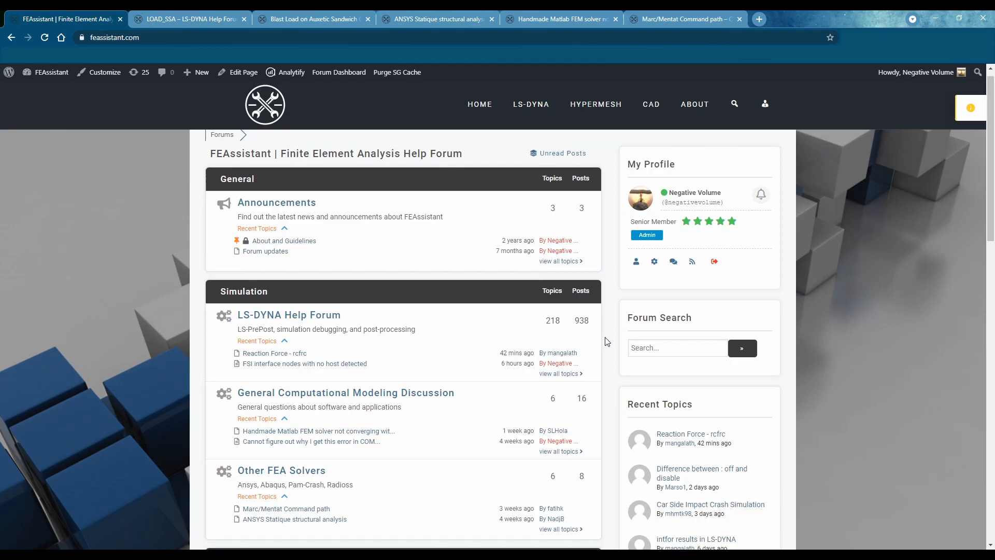
scroll("down", 3)
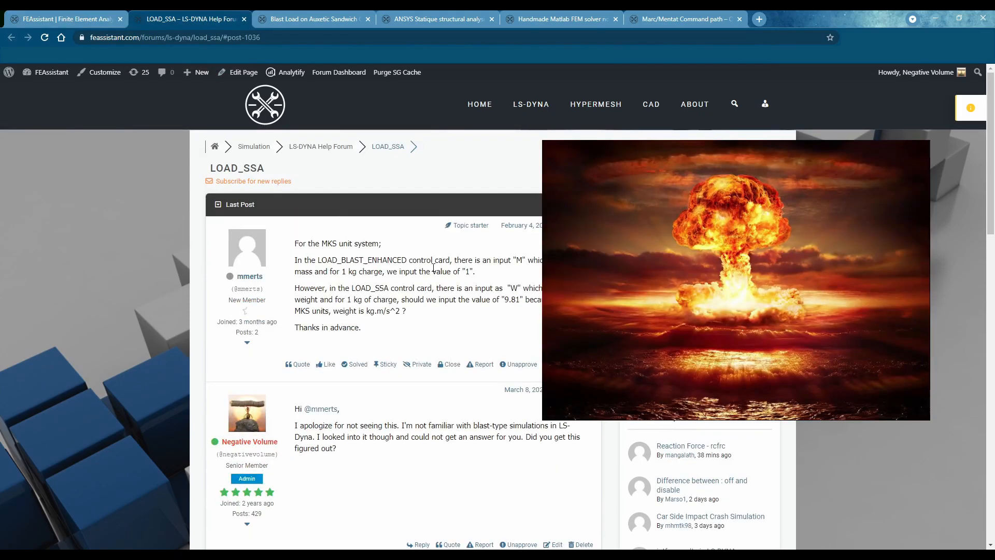
mouse_move(313, 19)
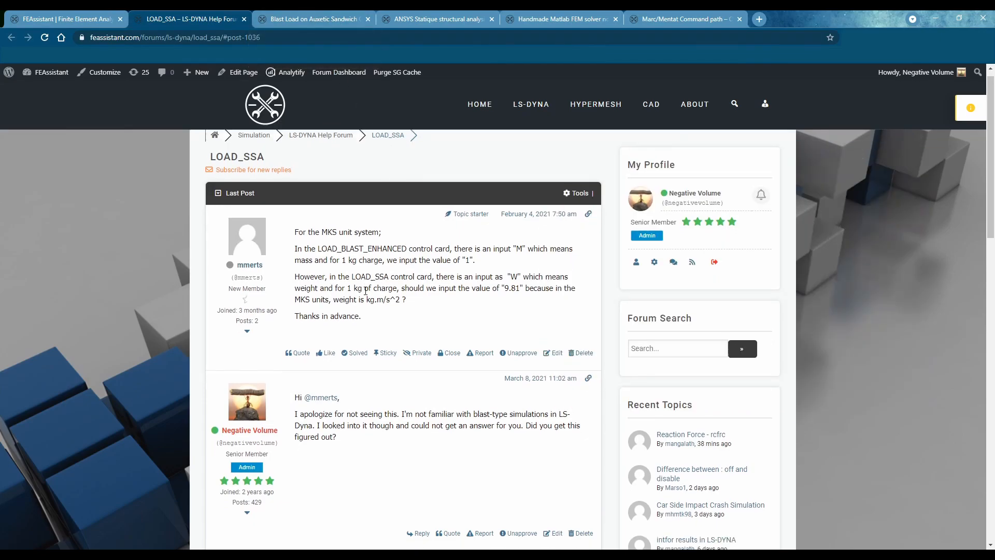
Step: Scroll down the LOAD_SSA thread to the asker's follow-up about the LS-DYNA manuals
scroll("down", 3)
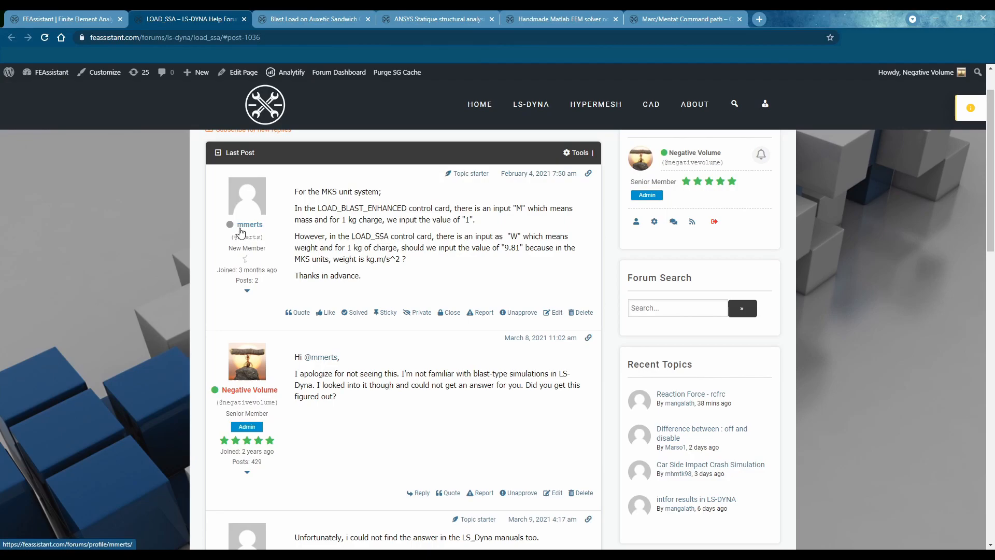
scroll("down", 3)
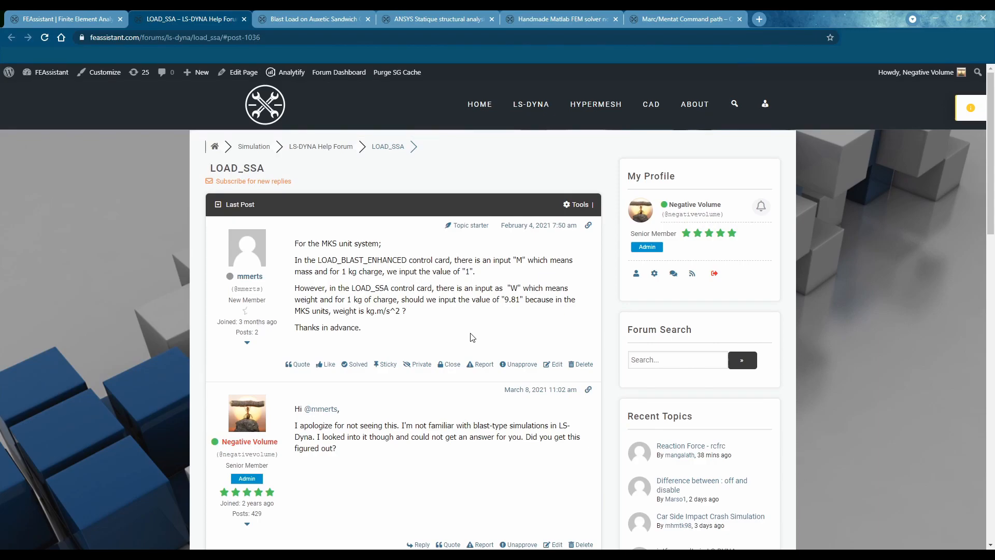
mouse_move(467, 313)
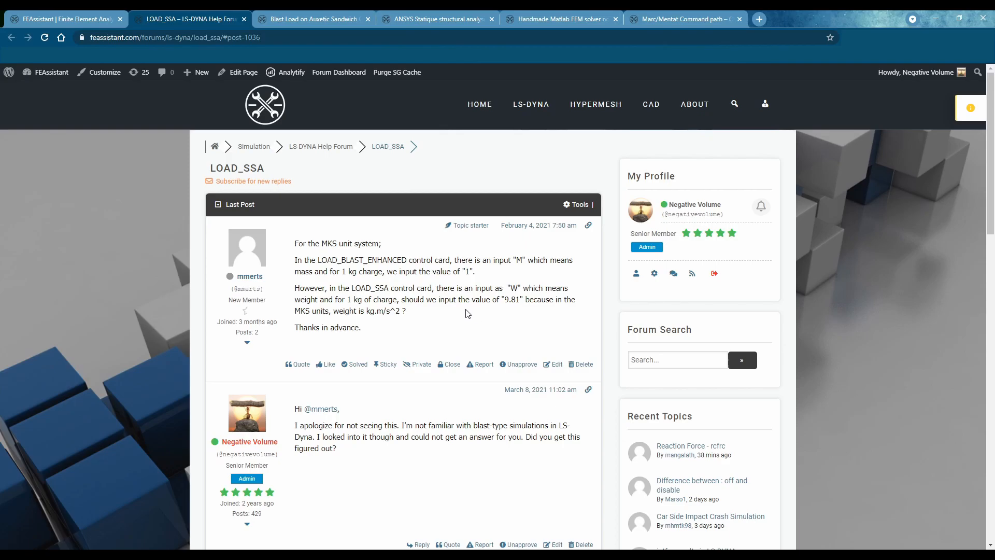
mouse_move(391, 242)
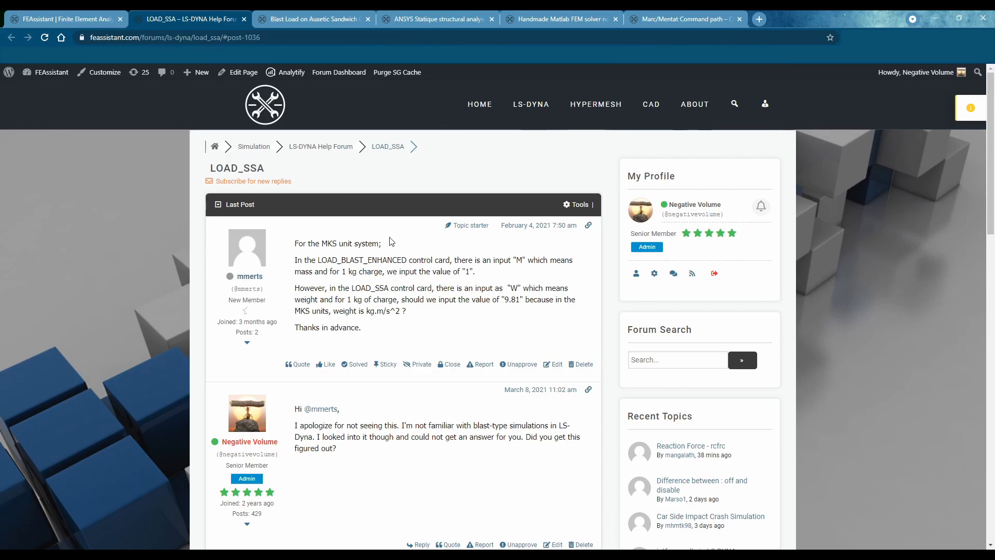
mouse_move(401, 245)
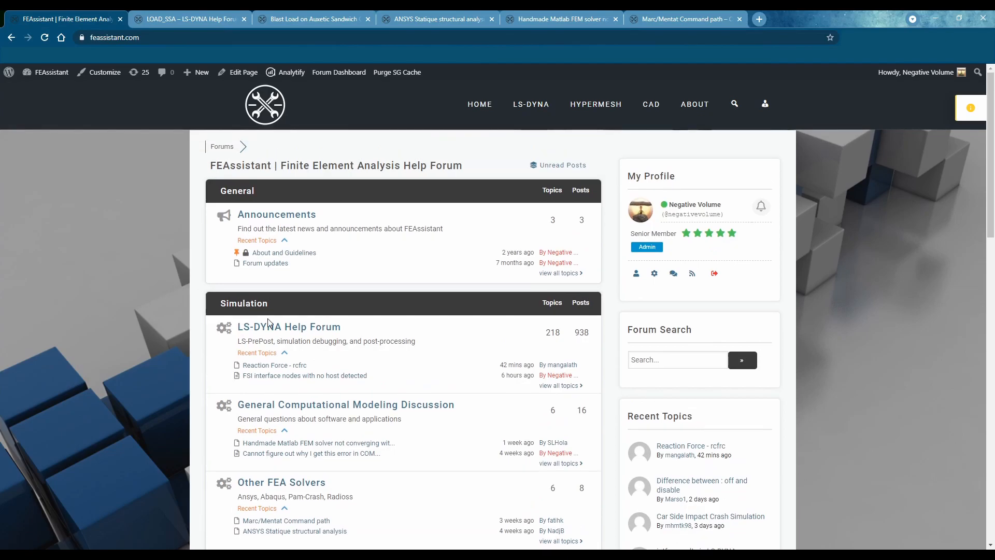
Step: Browse to the Other FEA Solvers topic list and open the ANSYS Statique structural analysis thread
scroll("down", 3)
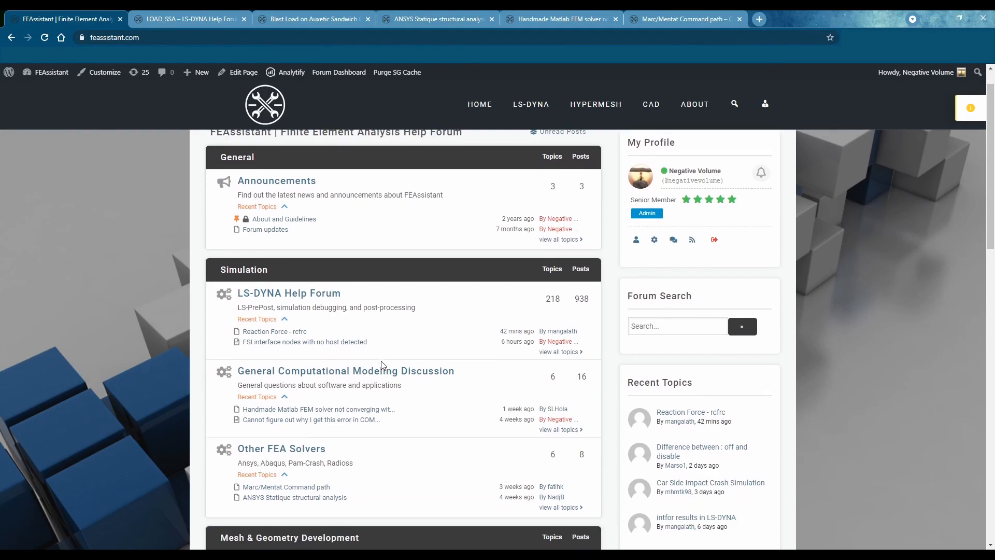
scroll("down", 3)
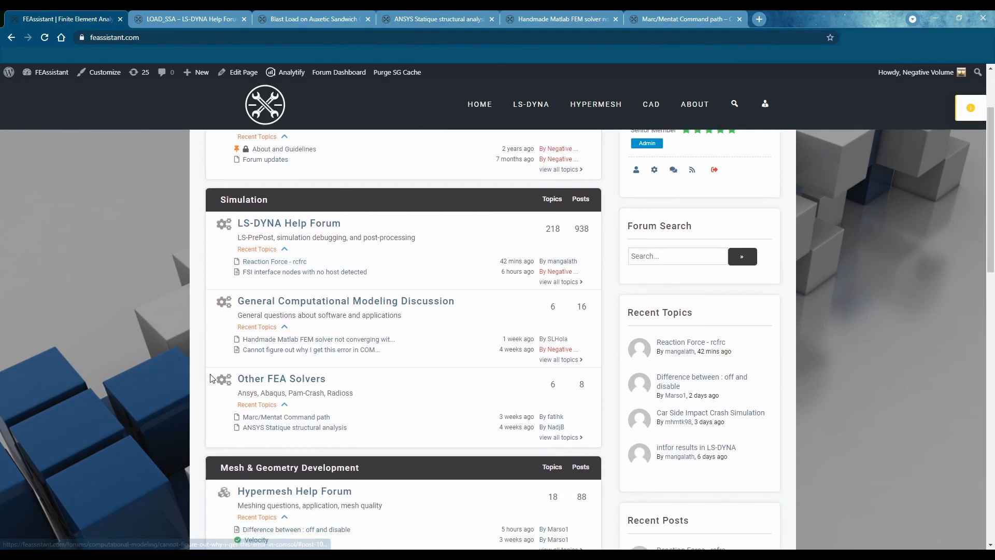
mouse_move(375, 391)
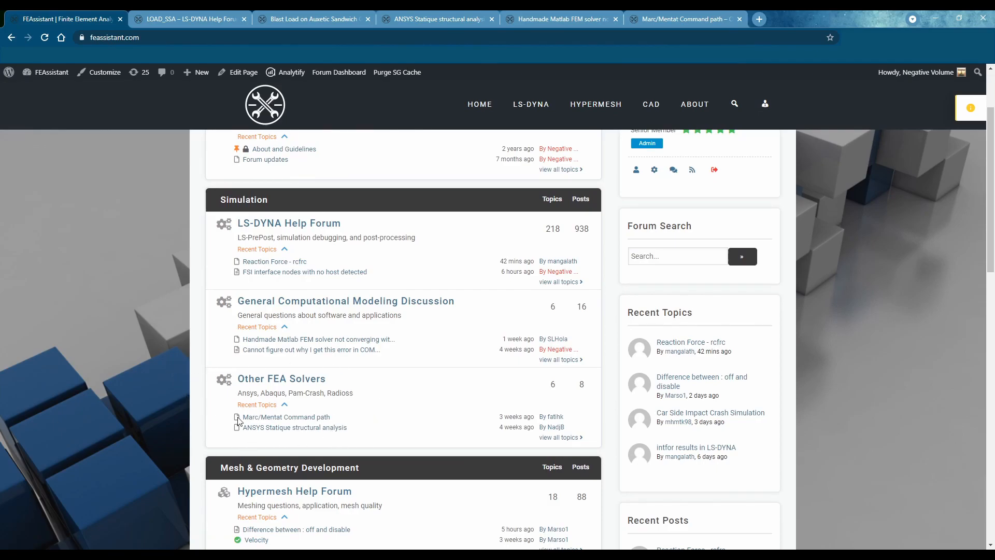
mouse_move(253, 450)
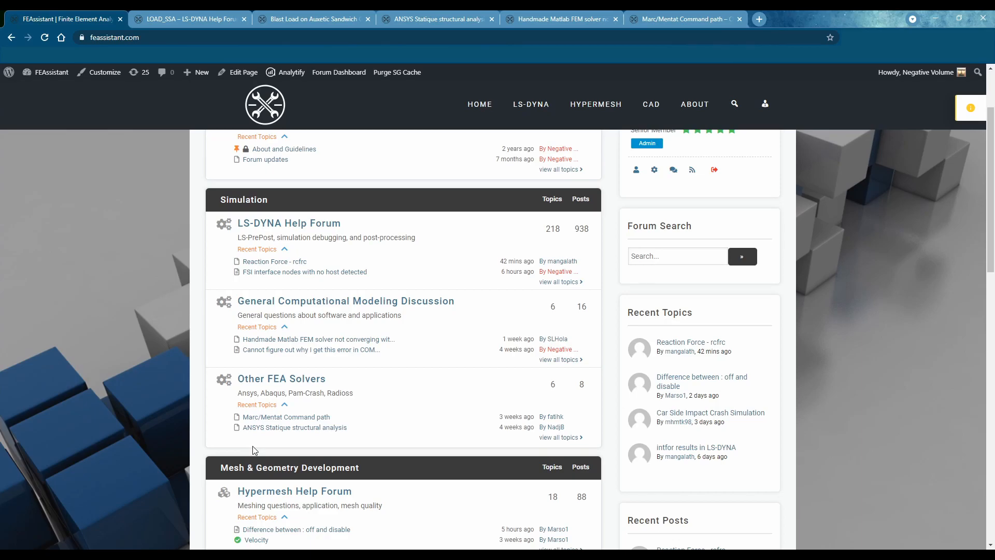
mouse_move(256, 440)
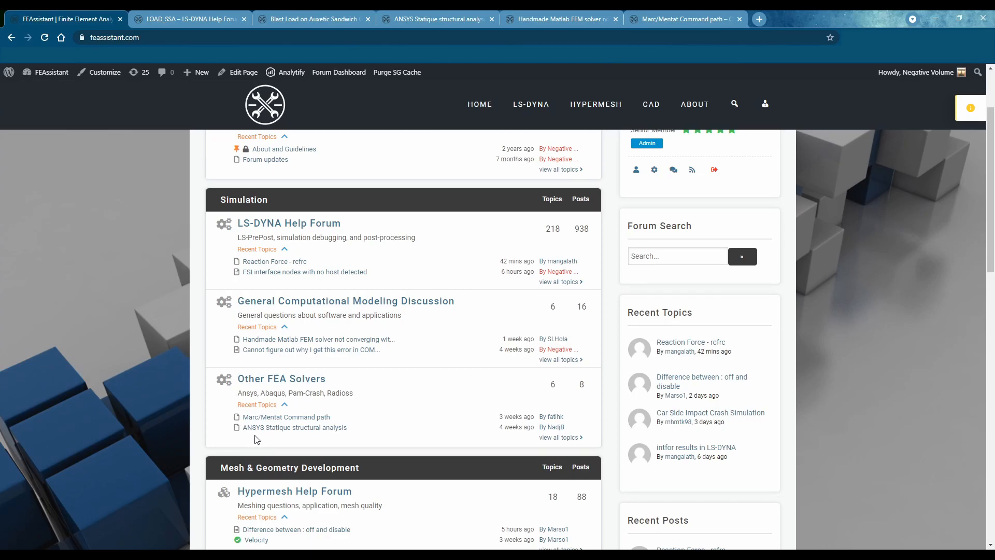
left_click(281, 379)
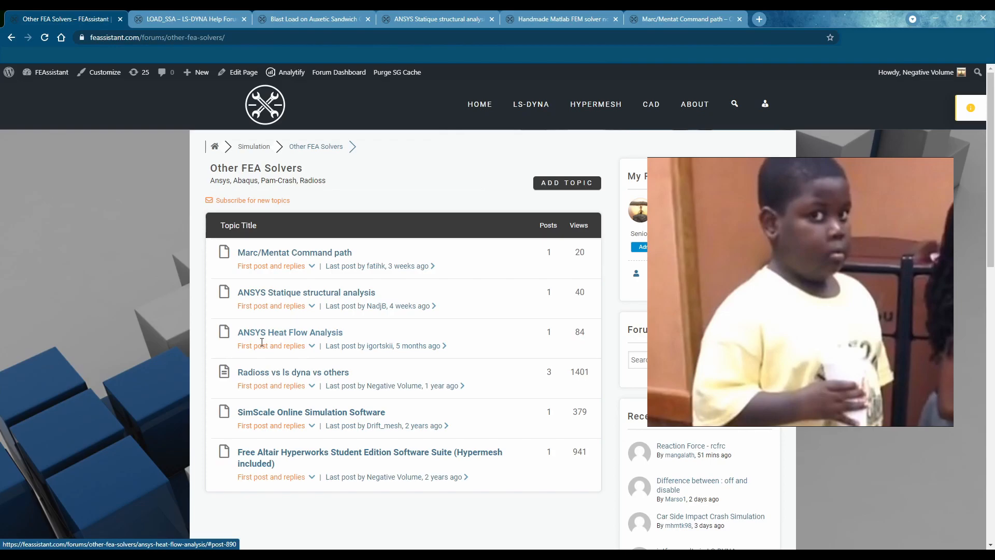
mouse_move(138, 315)
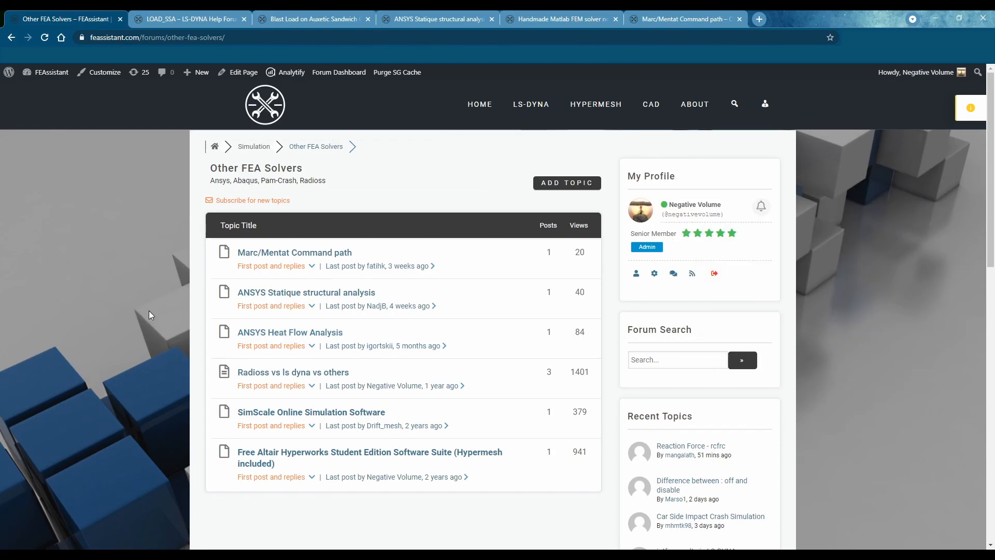
mouse_move(183, 353)
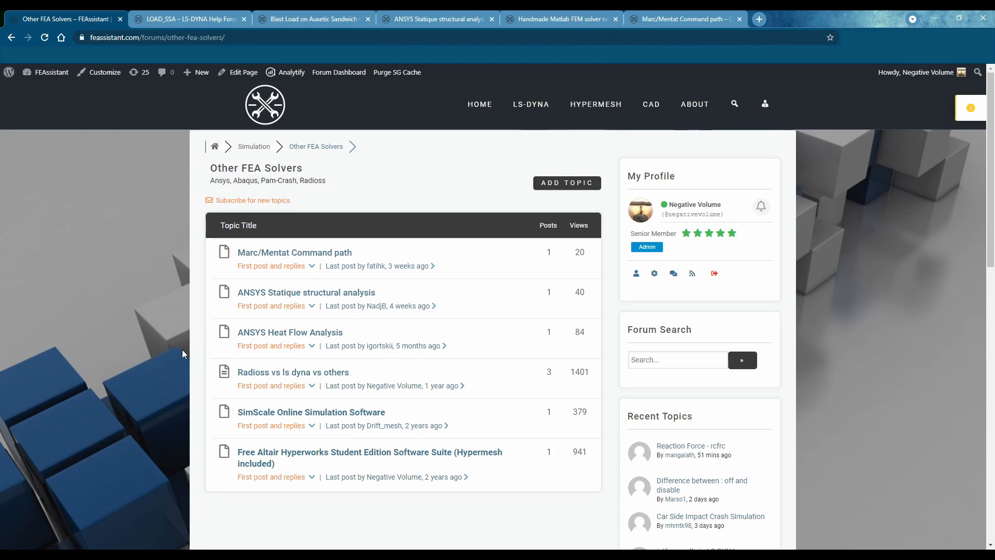
mouse_move(124, 330)
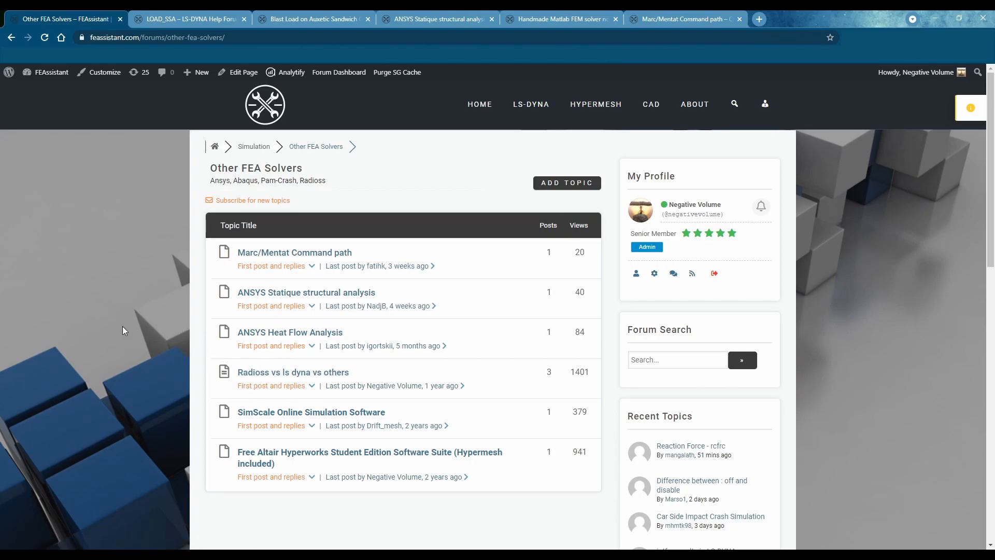
left_click(306, 292)
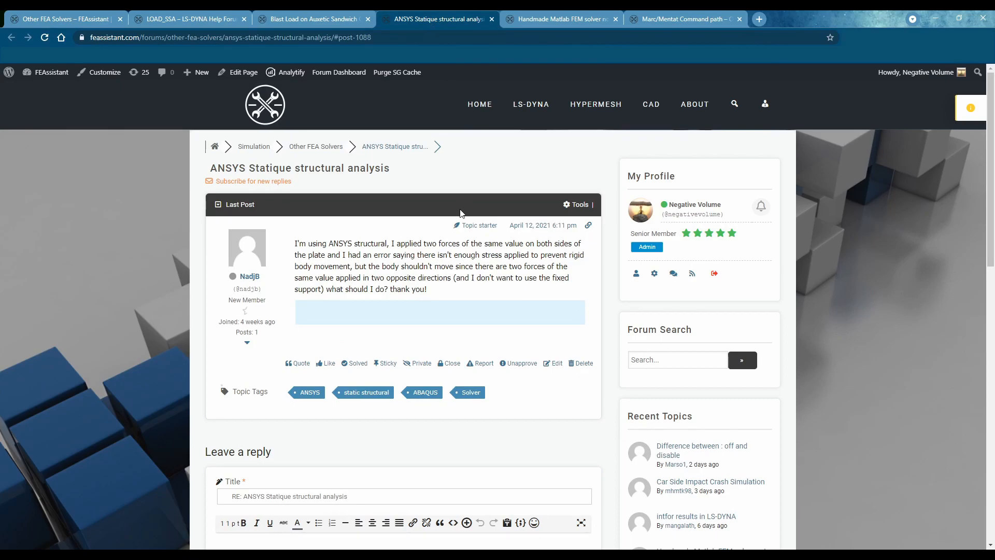
mouse_move(464, 216)
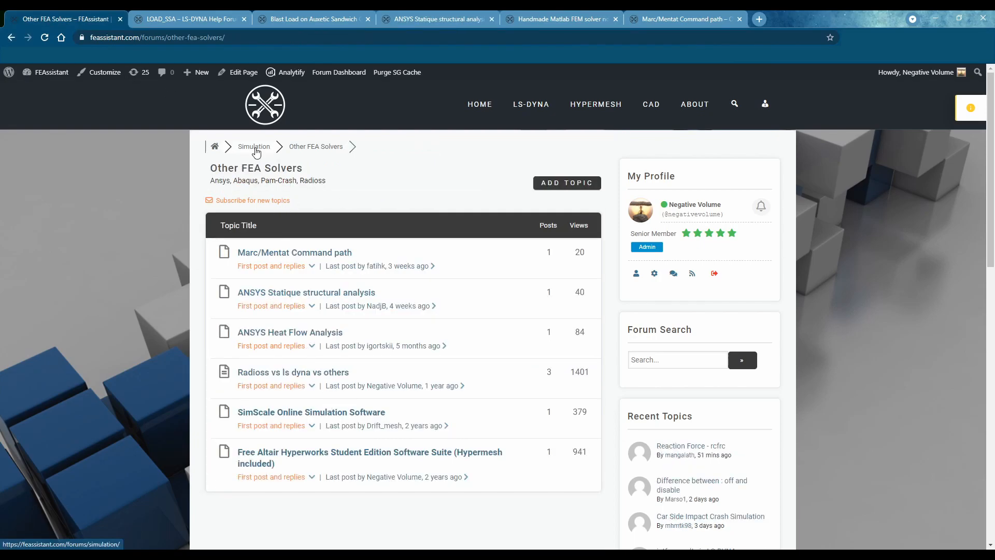
Step: Return to the forum category index and open the Handmade Matlab FEM solver thread
left_click(253, 146)
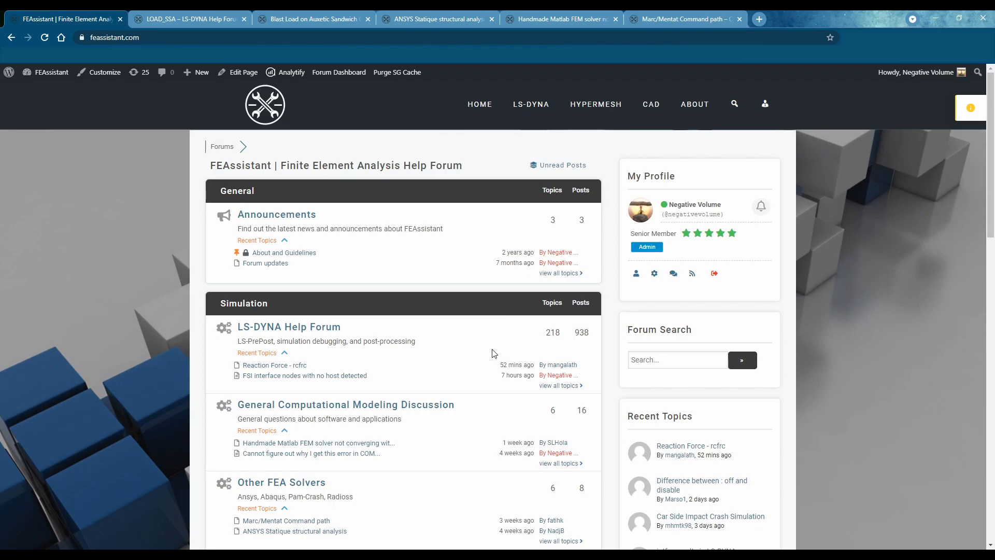
scroll("down", 3)
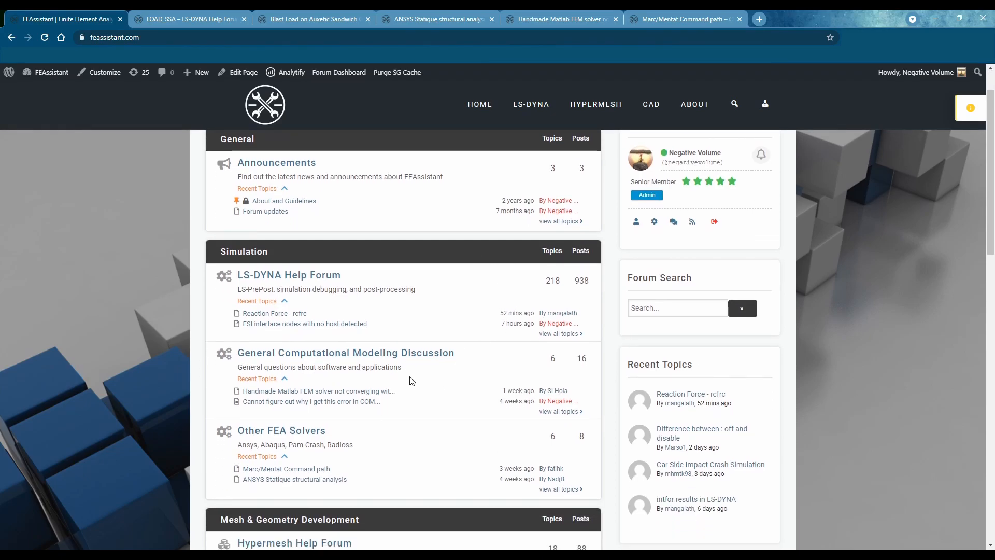
left_click(315, 391)
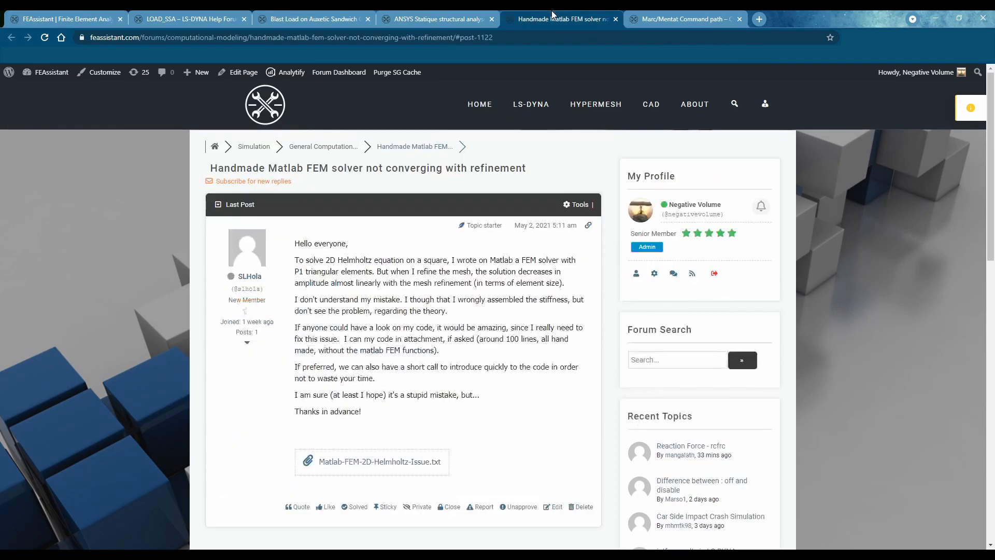
mouse_move(287, 293)
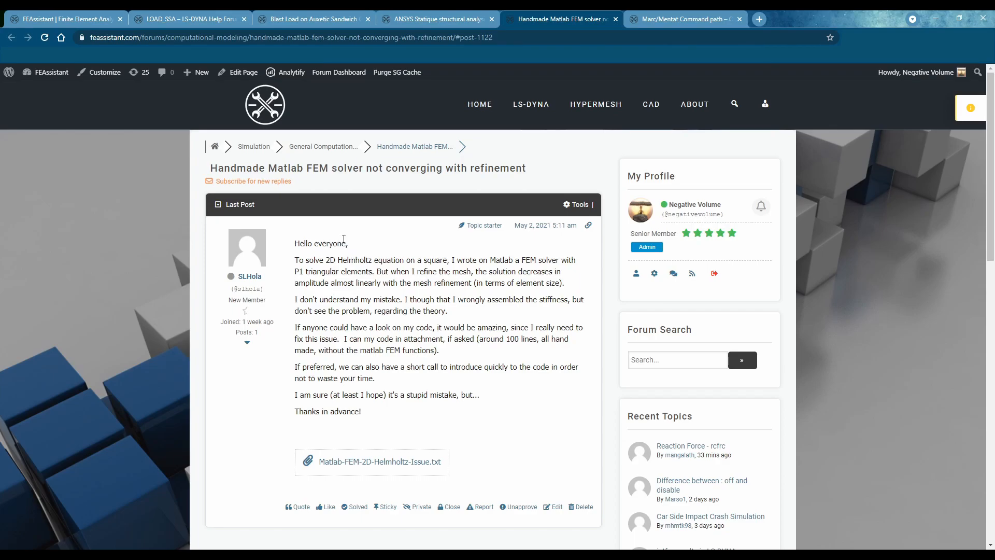
mouse_move(387, 337)
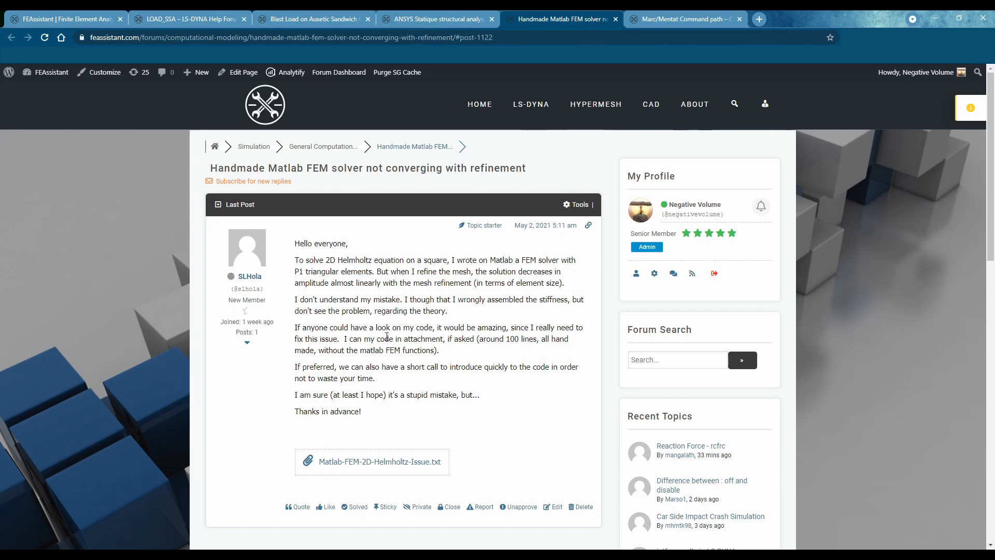
mouse_move(424, 376)
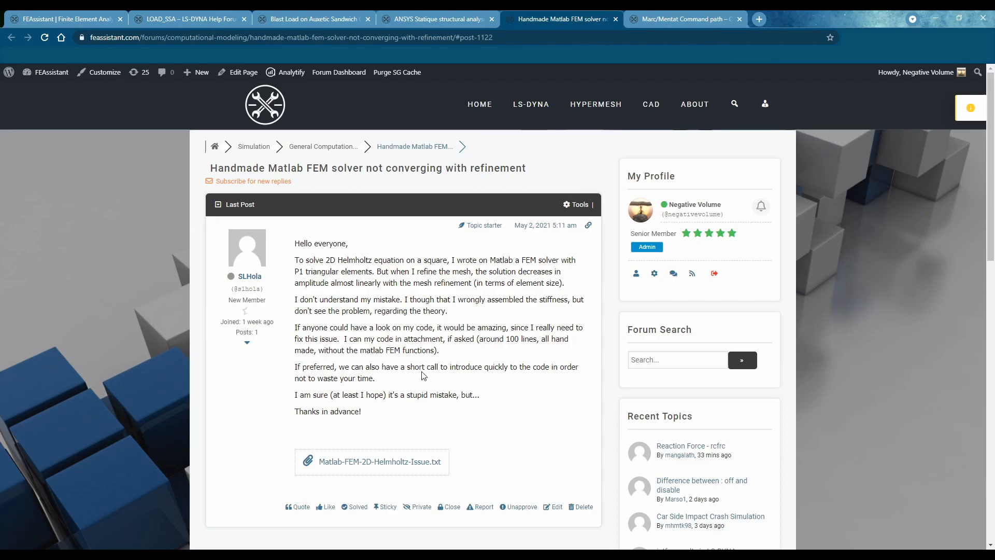
mouse_move(422, 383)
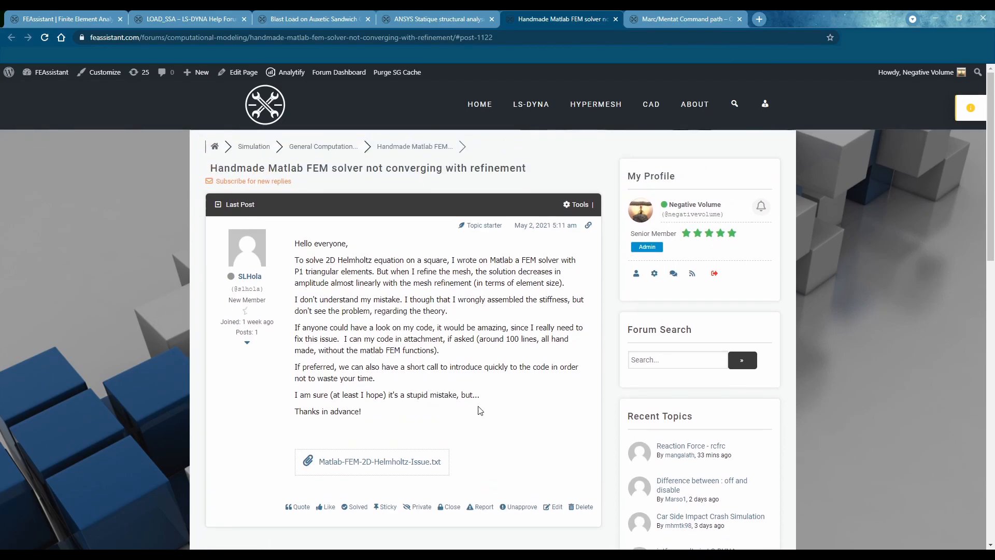
mouse_move(389, 393)
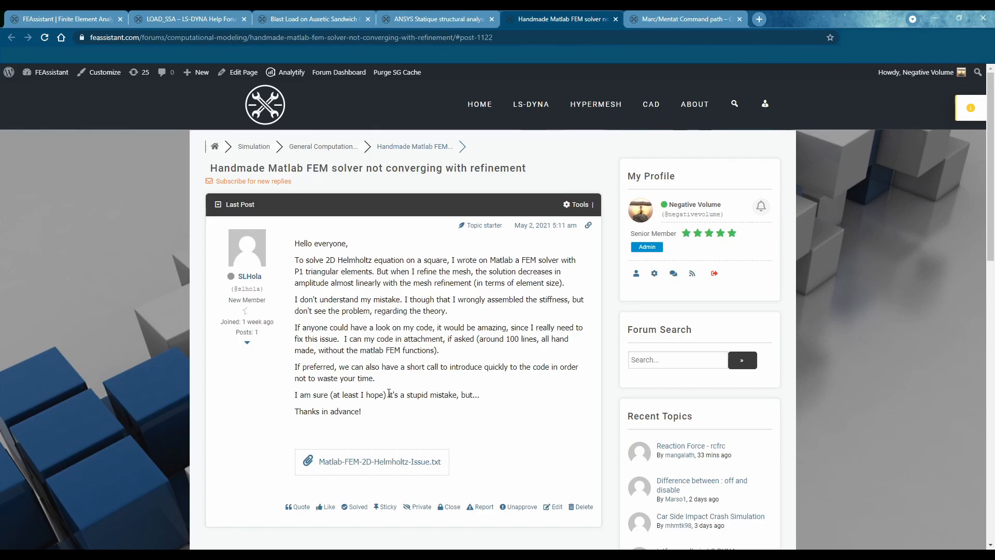
mouse_move(366, 412)
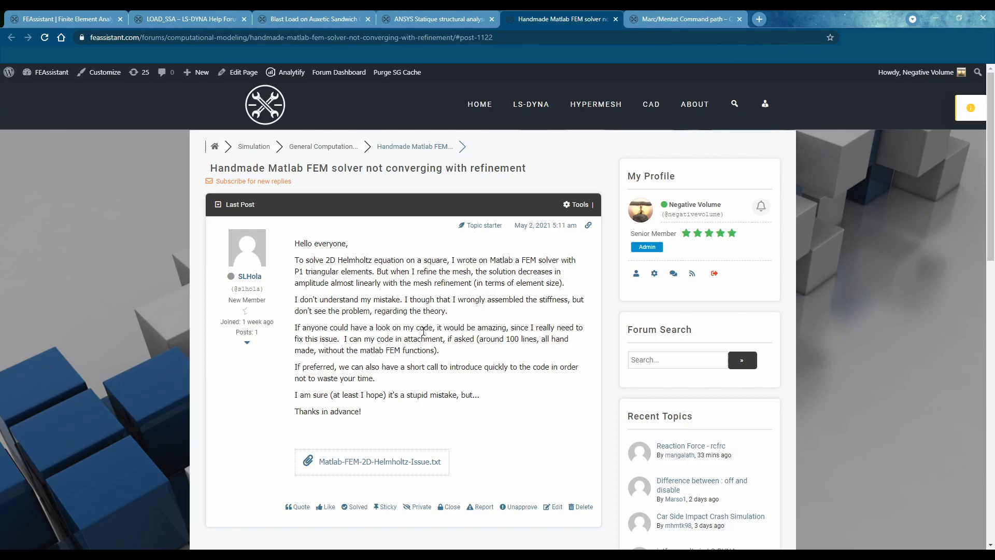
mouse_move(446, 322)
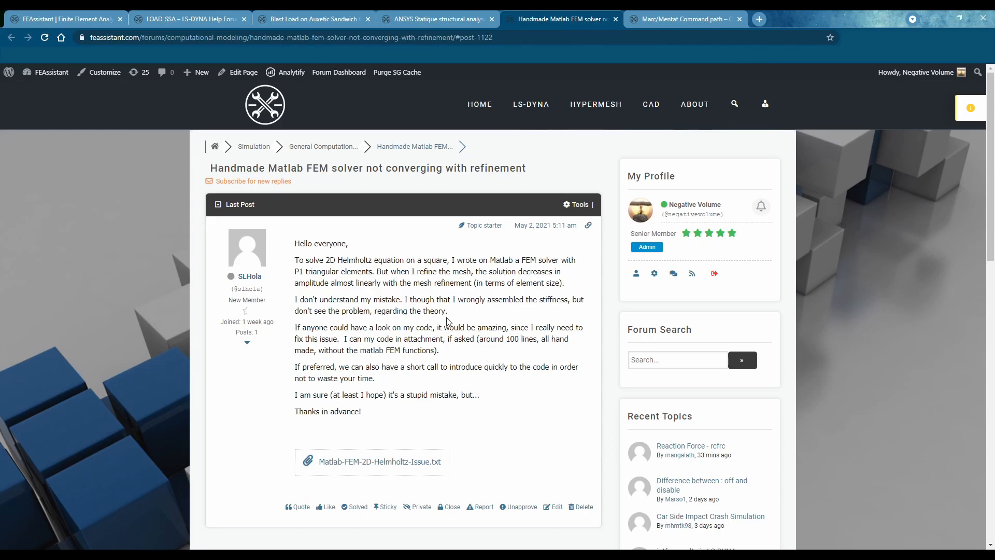
mouse_move(517, 325)
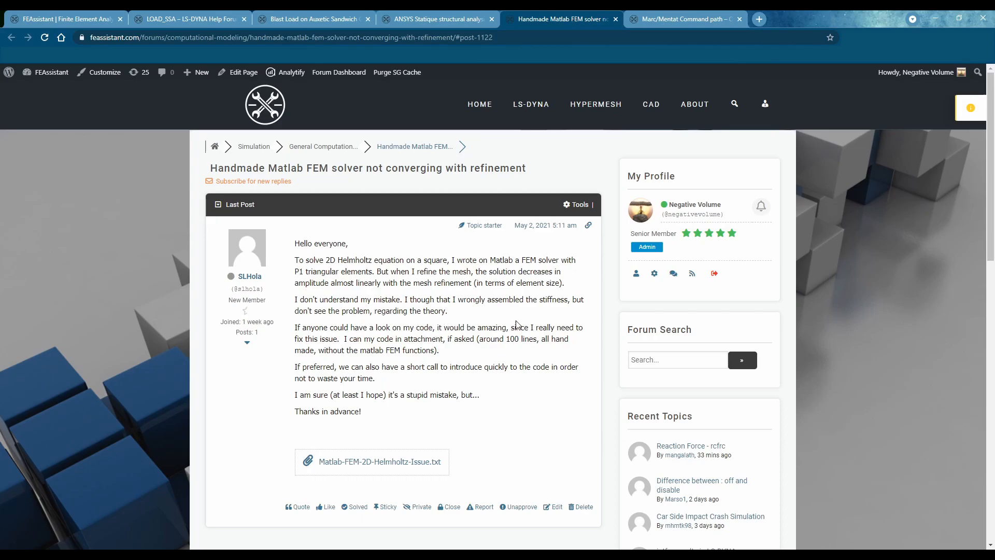
Step: Switch to the Marc/Mentat Command path thread
left_click(682, 19)
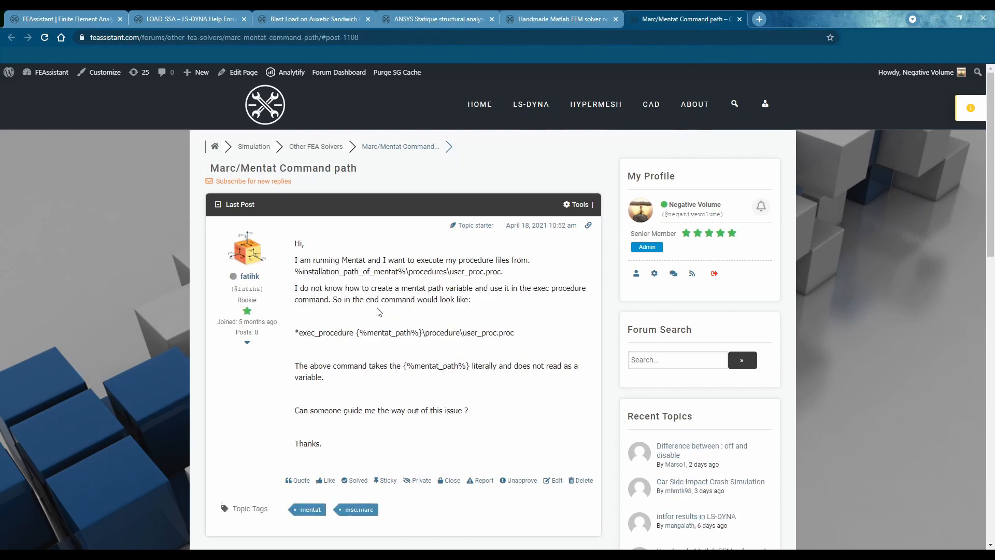
mouse_move(556, 338)
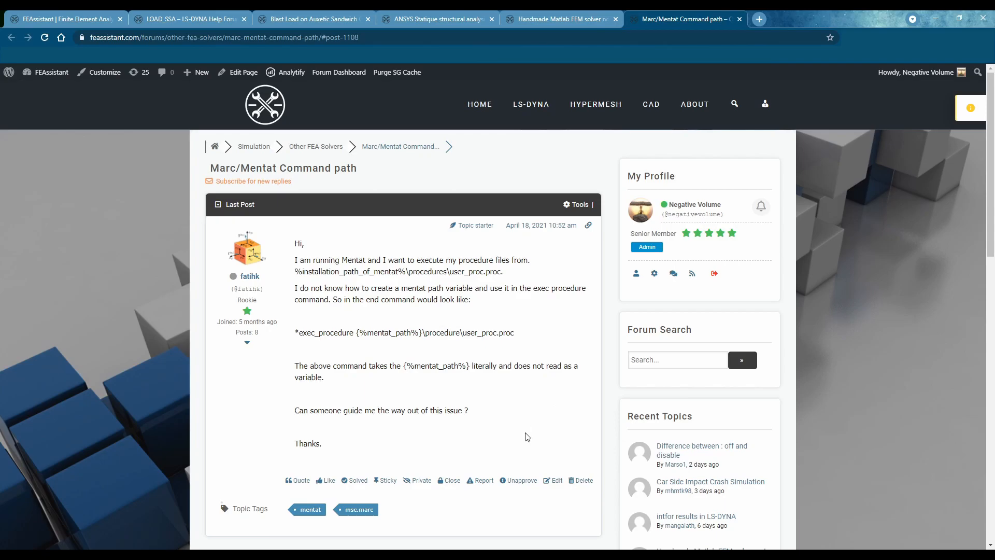
mouse_move(522, 442)
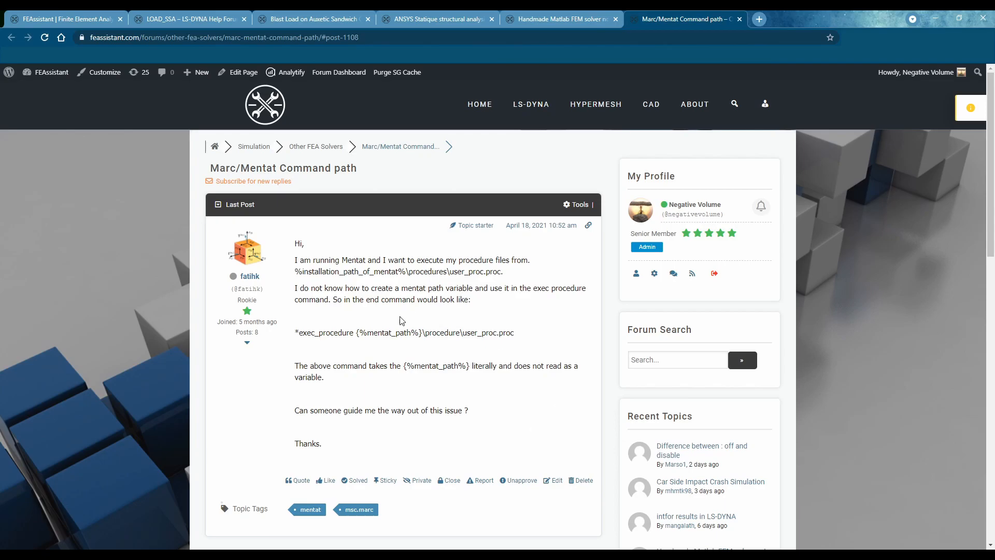
mouse_move(372, 342)
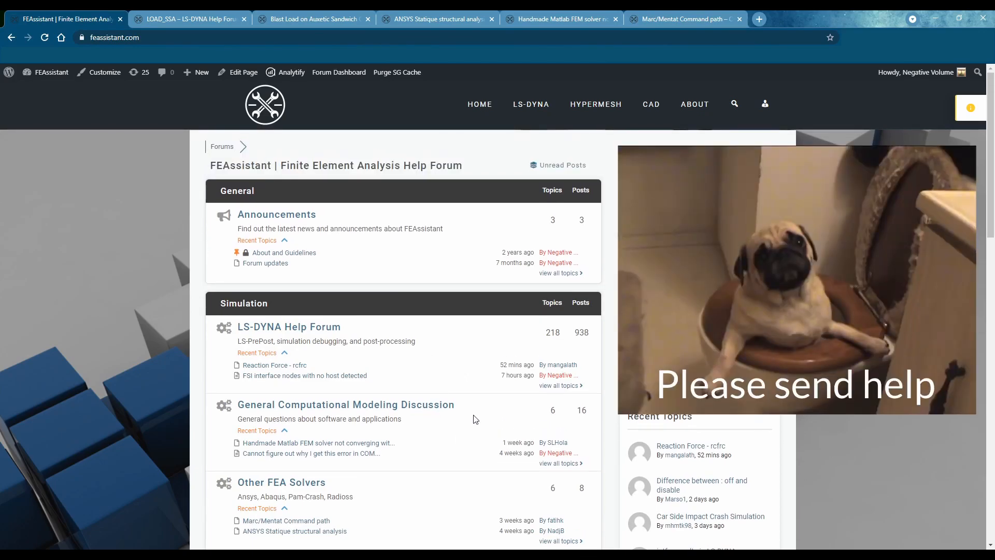
mouse_move(473, 425)
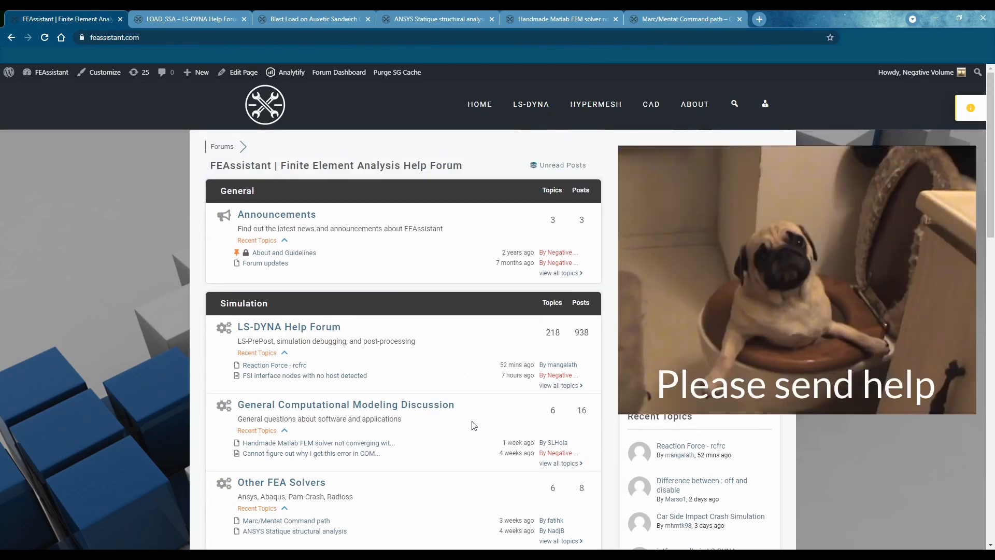
scroll("down", 3)
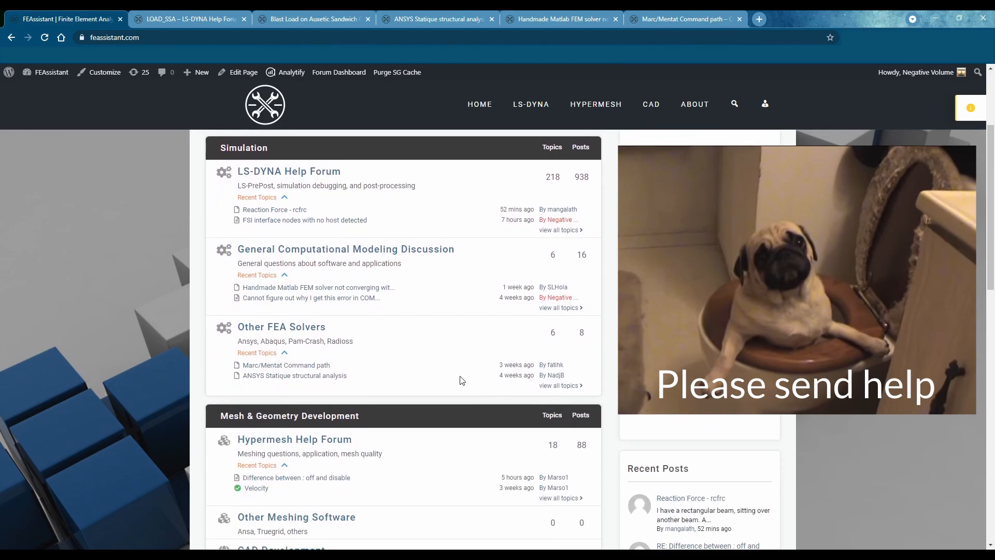
scroll("down", 3)
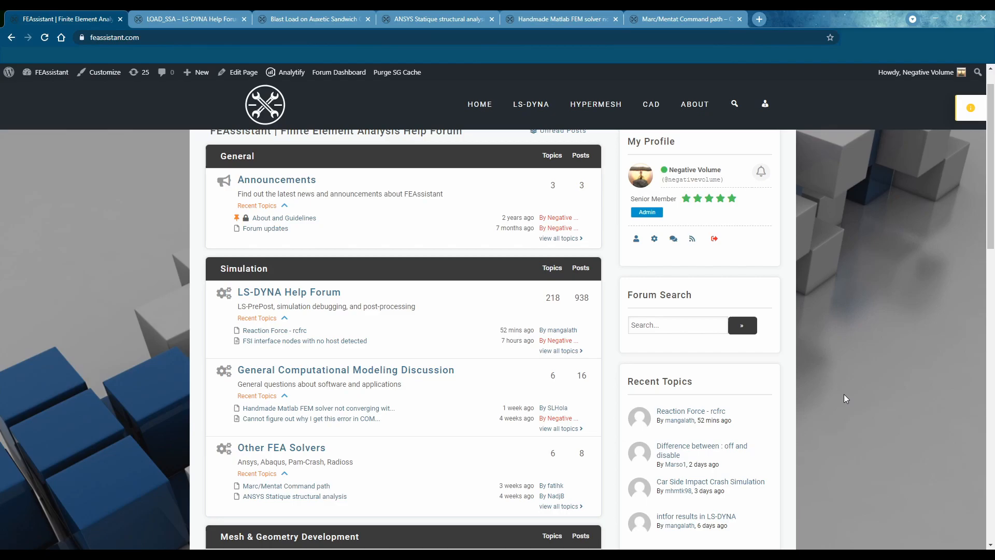
scroll("down", 3)
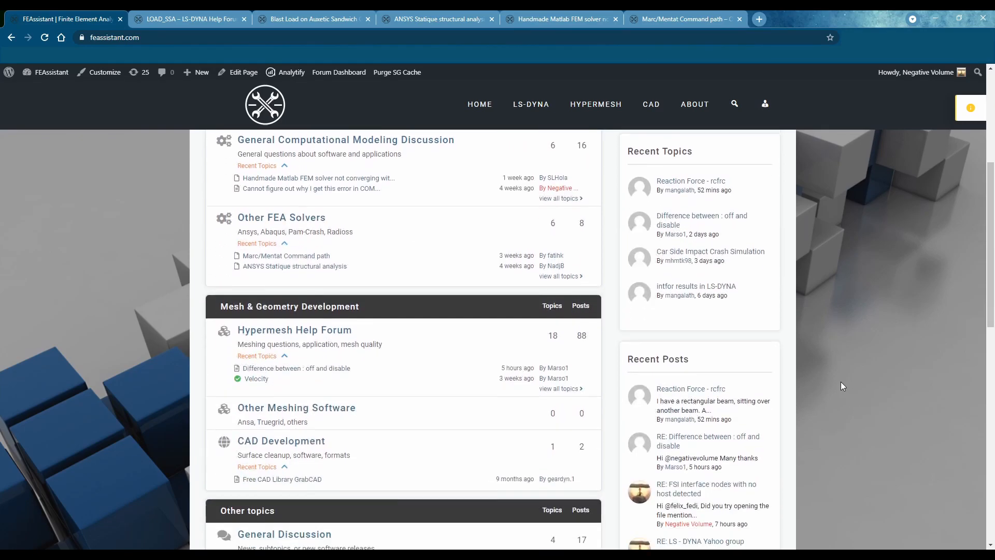
scroll("down", 3)
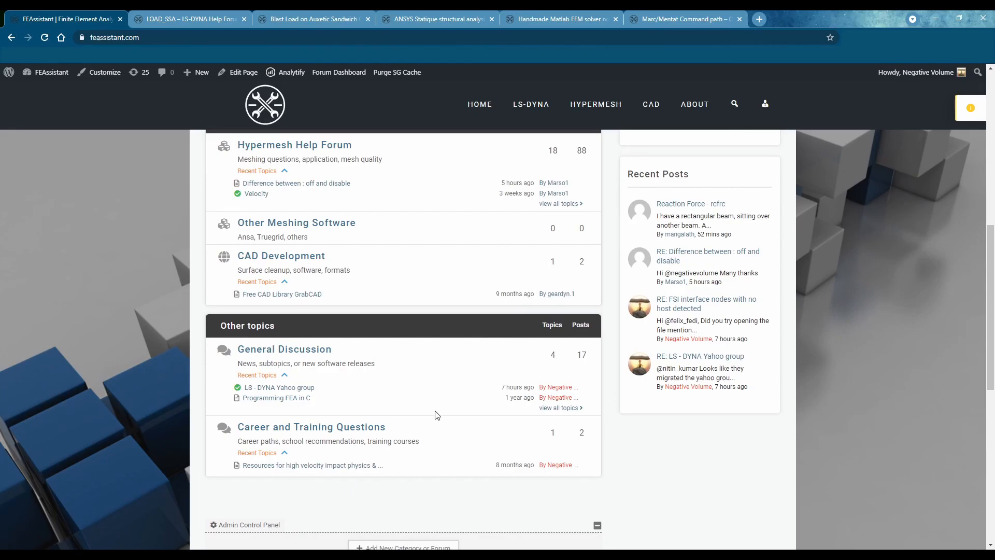
mouse_move(404, 476)
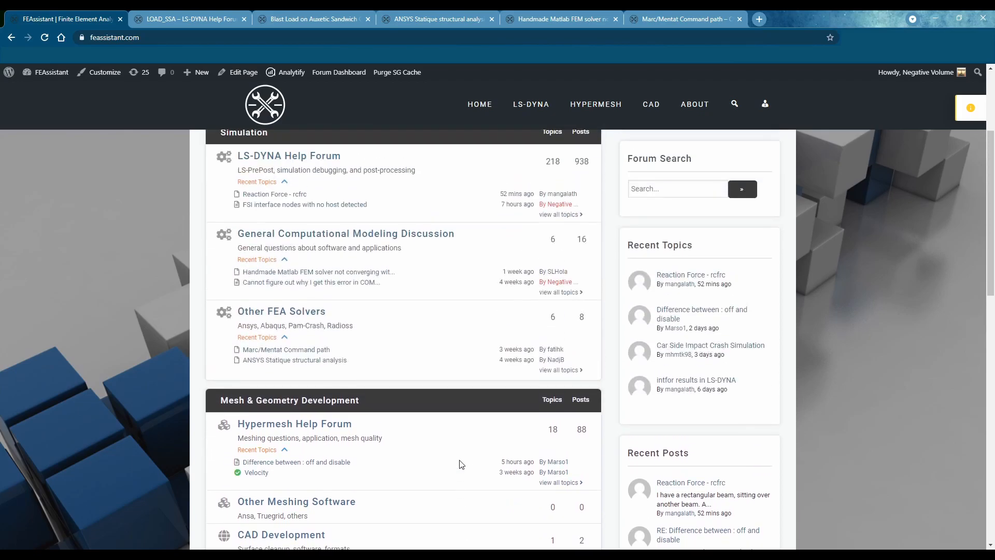
scroll("down", 3)
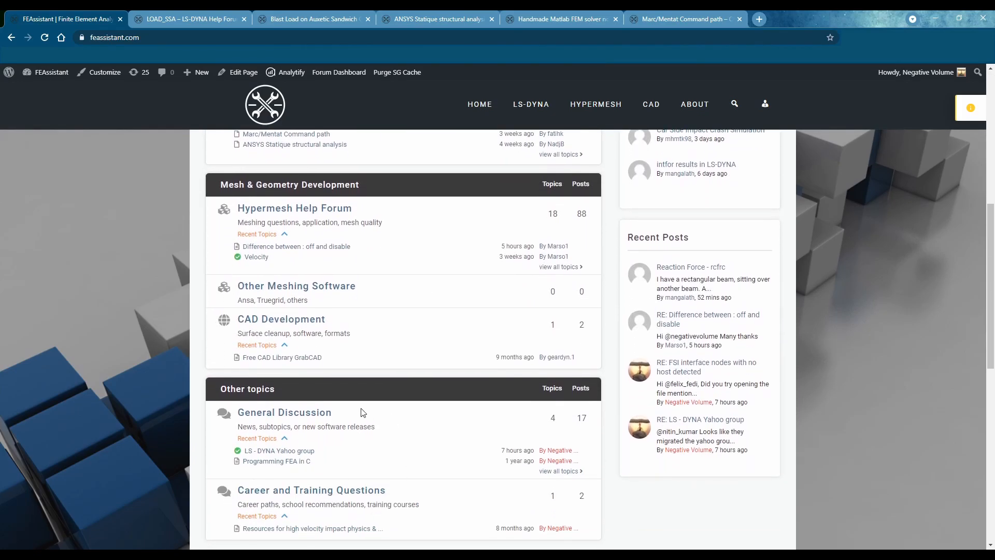
scroll("down", 3)
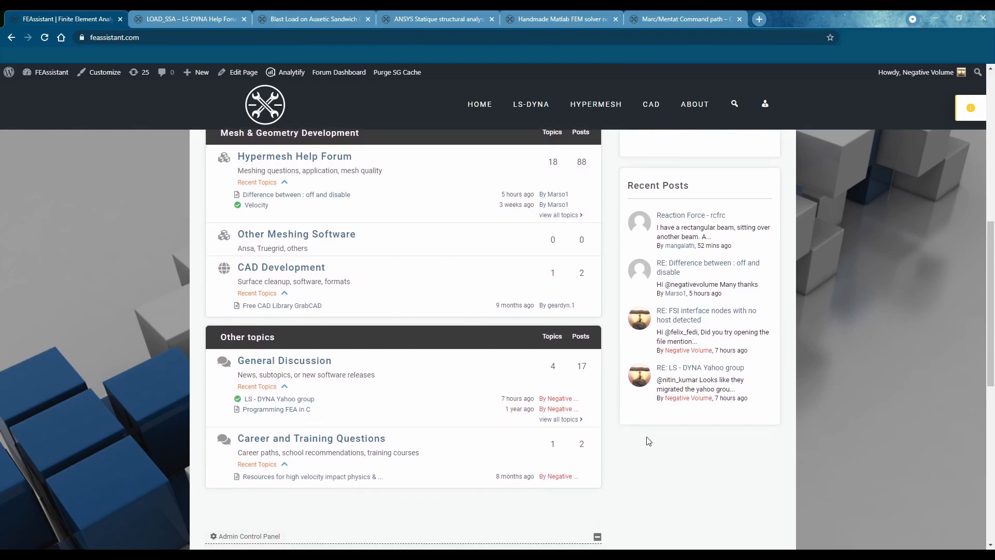
mouse_move(816, 535)
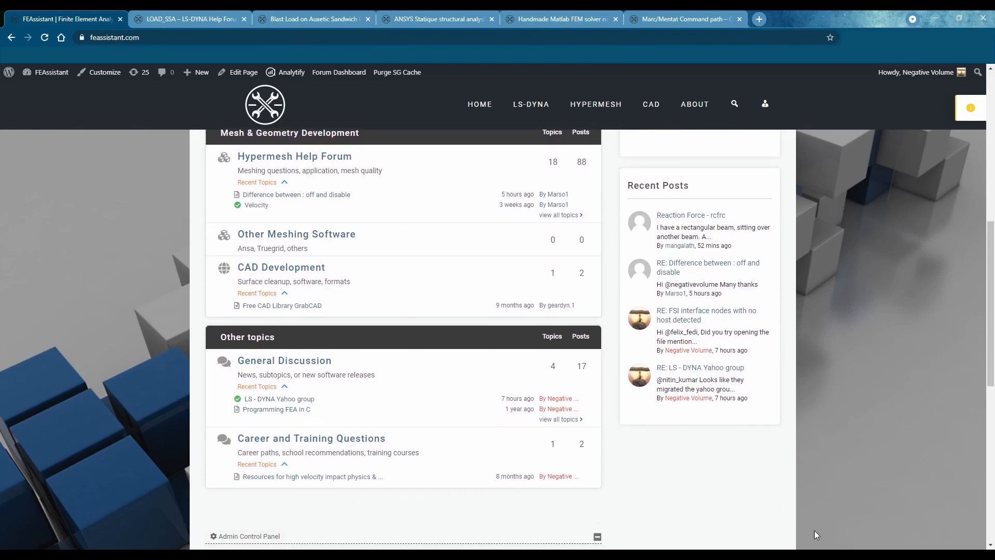
mouse_move(784, 490)
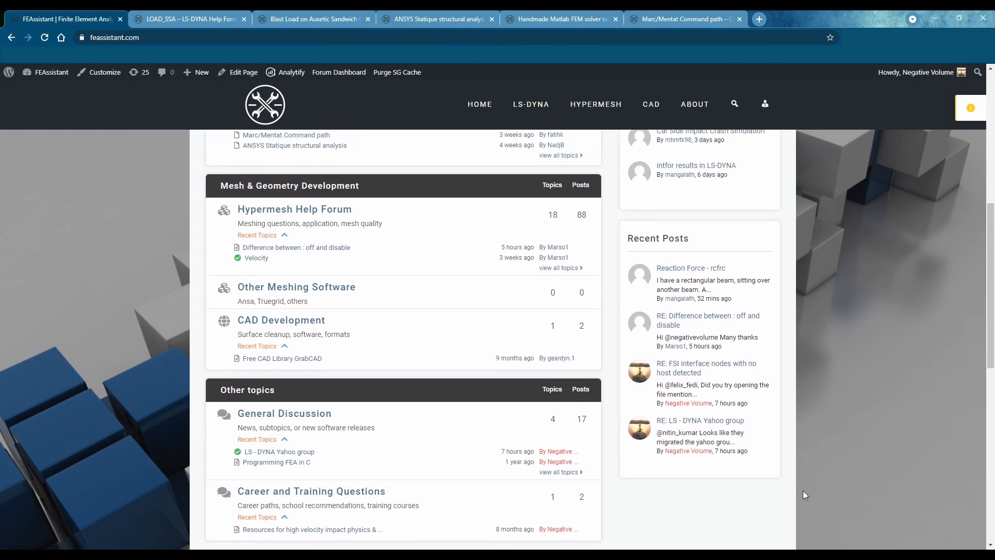
mouse_move(779, 479)
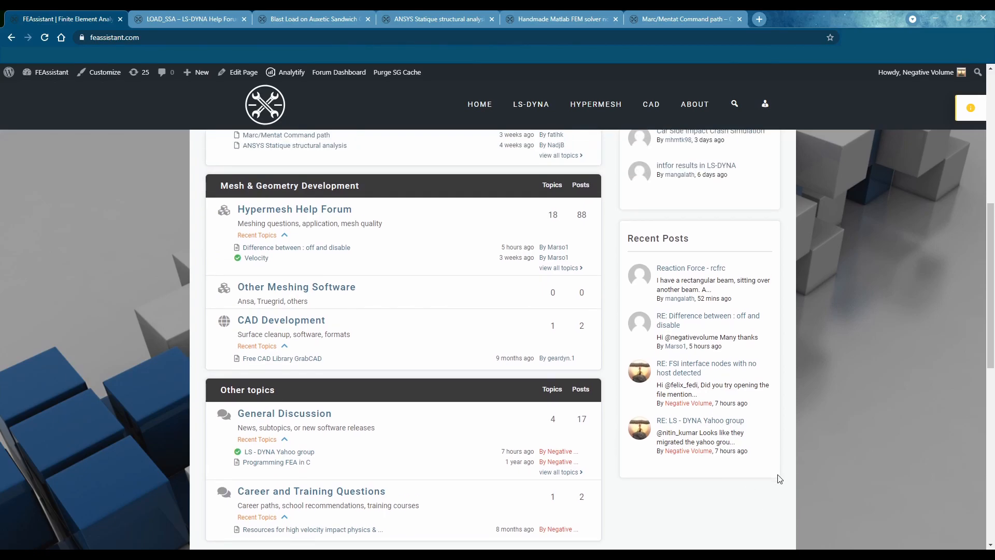
mouse_move(797, 487)
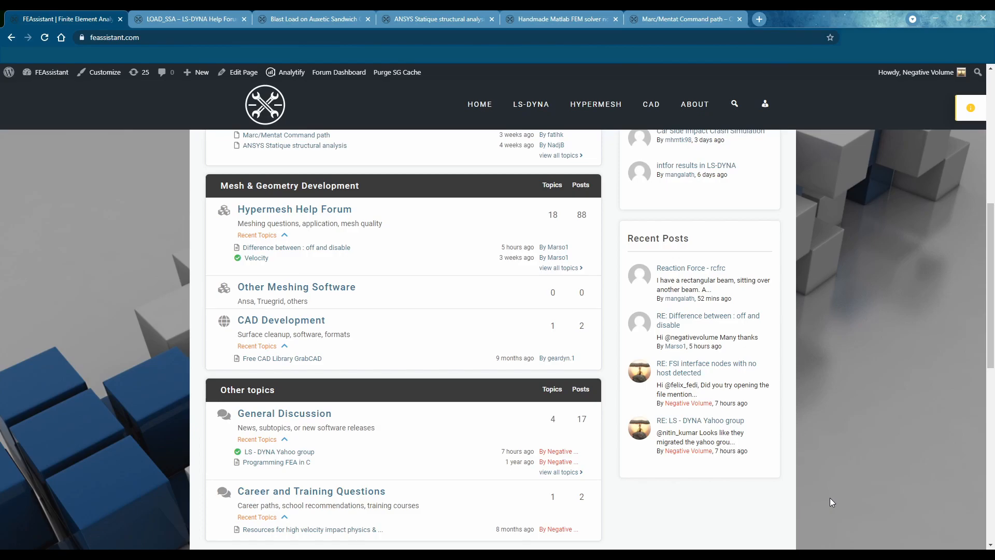
scroll("down", 3)
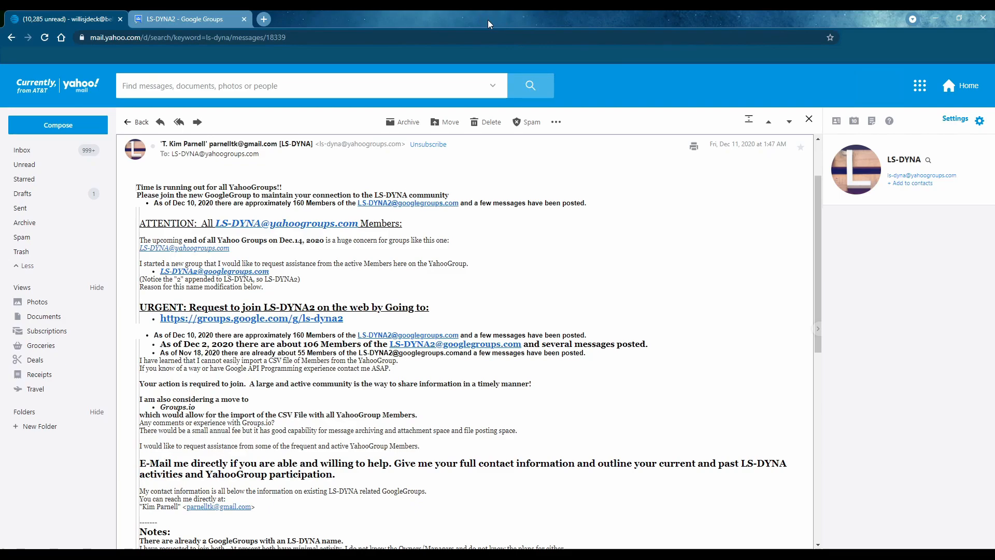
mouse_move(458, 292)
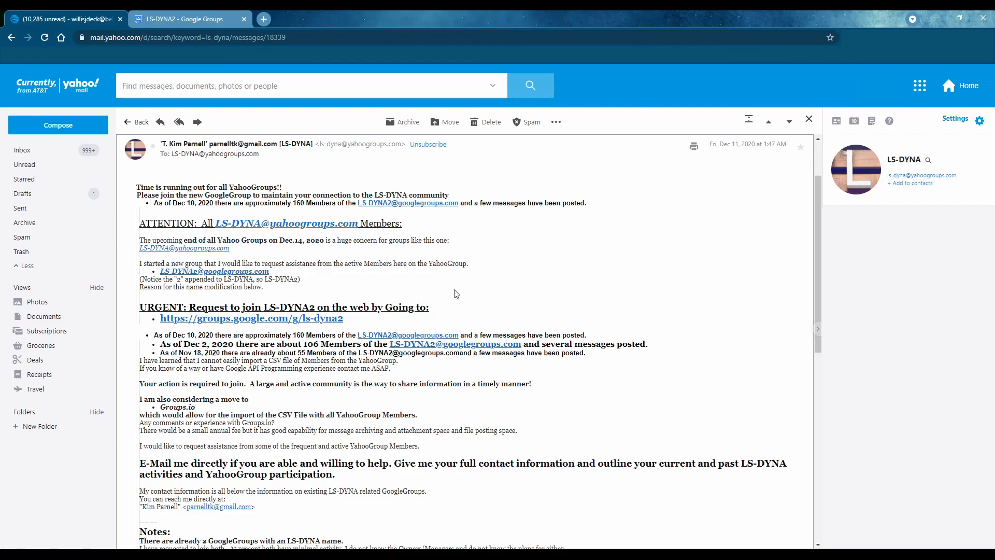
mouse_move(442, 284)
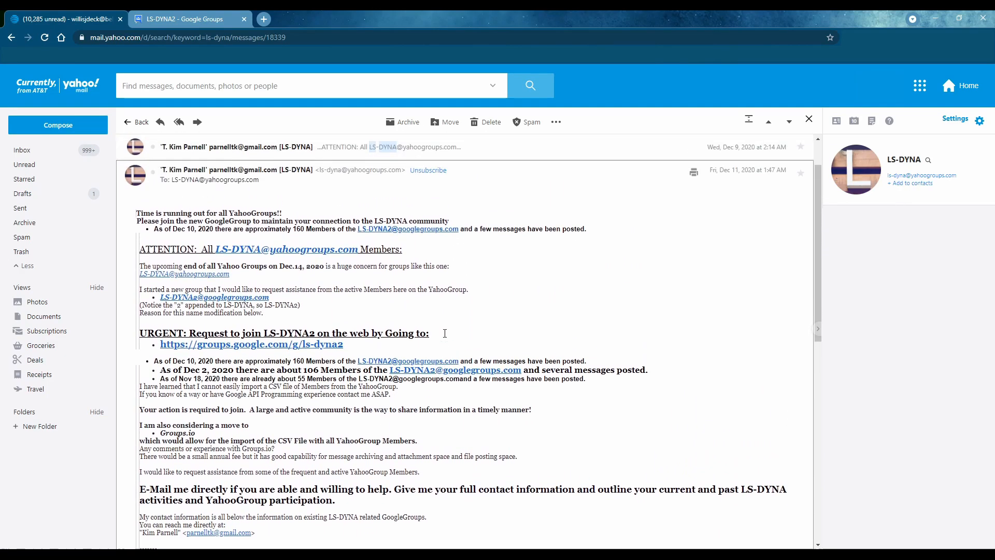
mouse_move(457, 267)
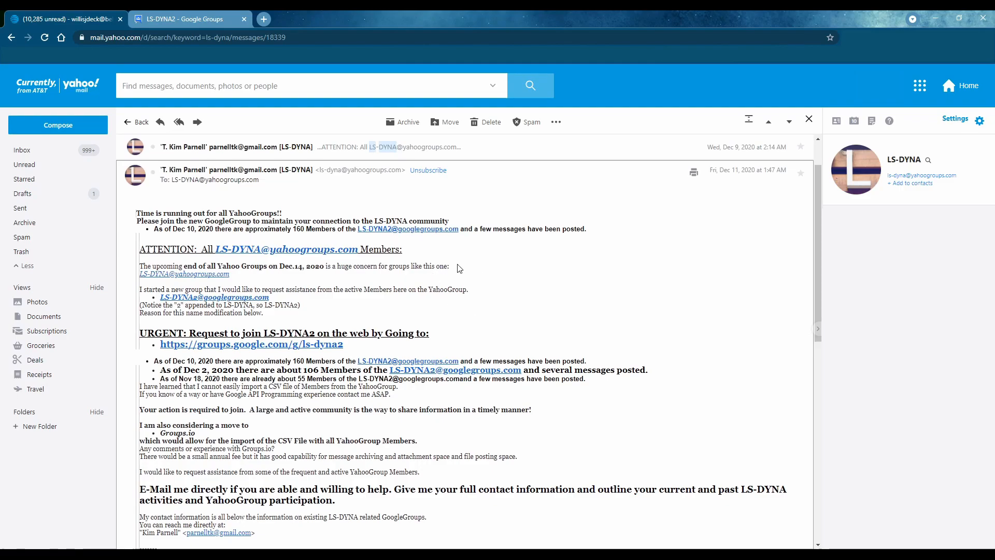
mouse_move(476, 311)
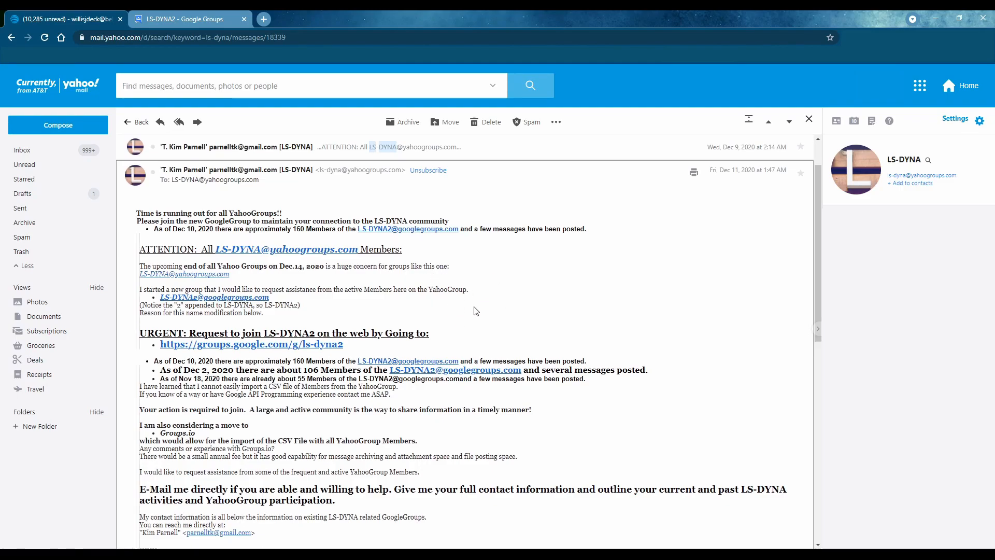
scroll("down", 3)
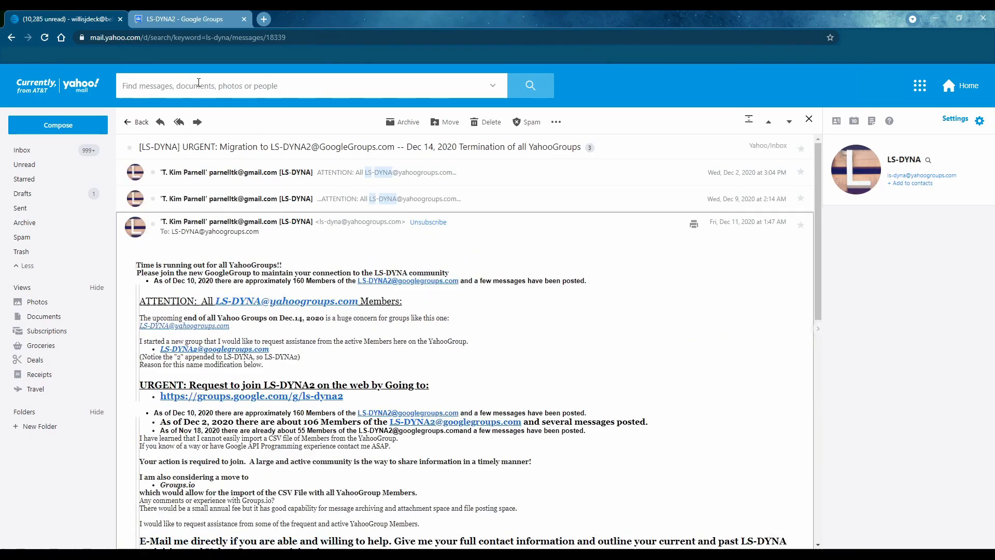
Step: Bring up the LS-DYNA2 Google Group's conversation list
left_click(251, 395)
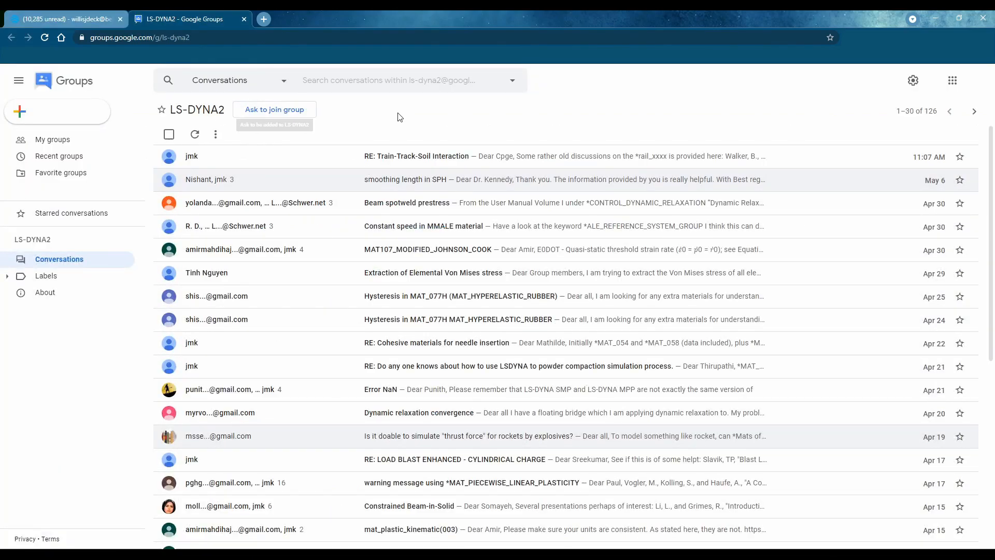
mouse_move(611, 115)
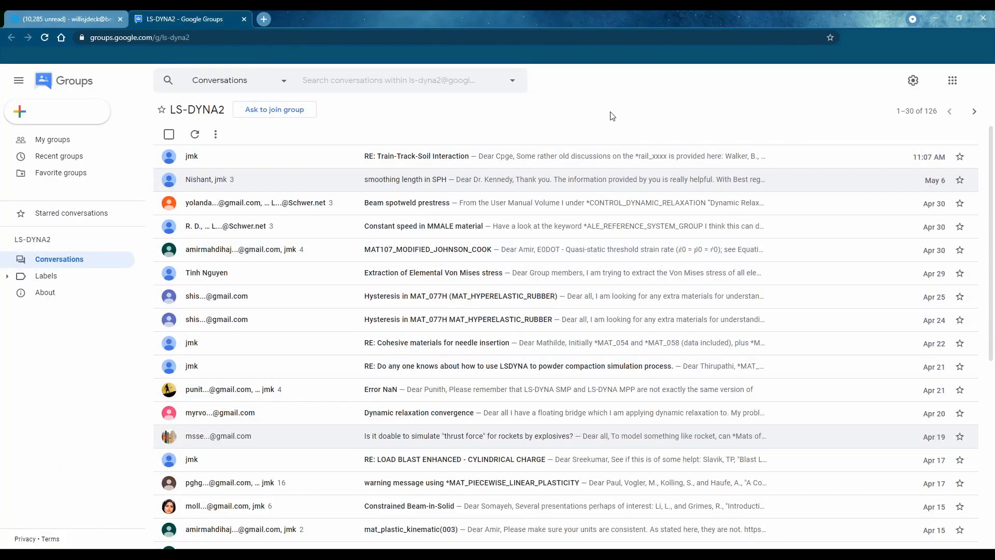
mouse_move(605, 108)
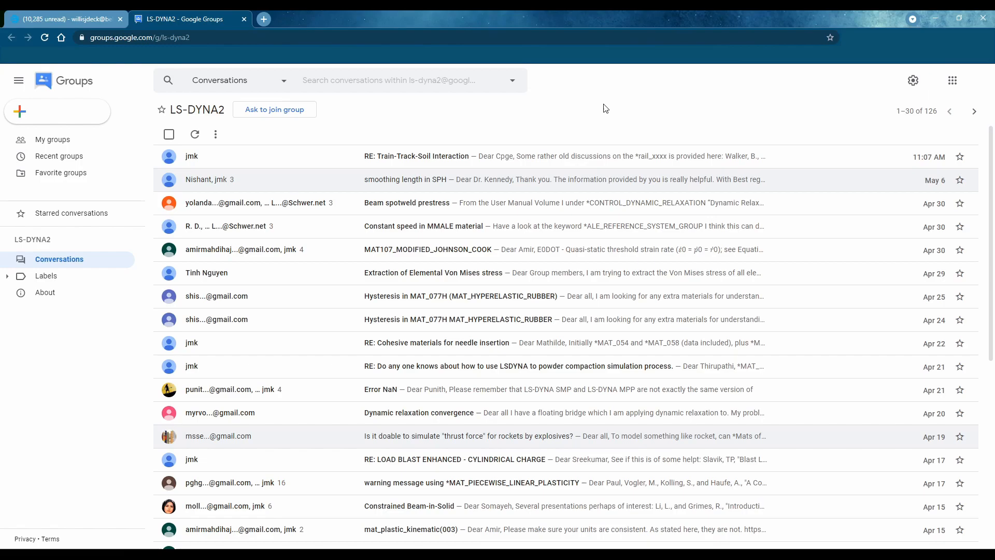
mouse_move(614, 103)
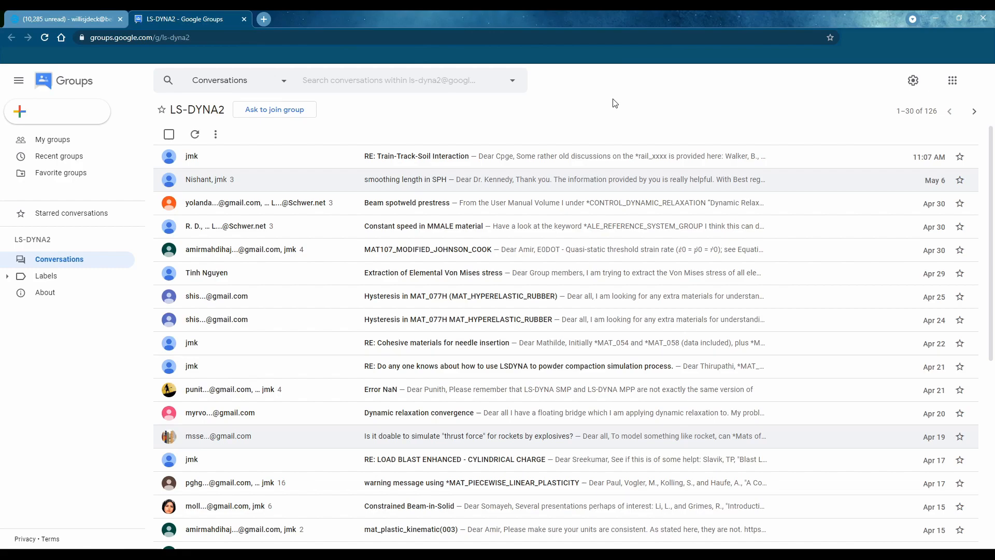
mouse_move(487, 159)
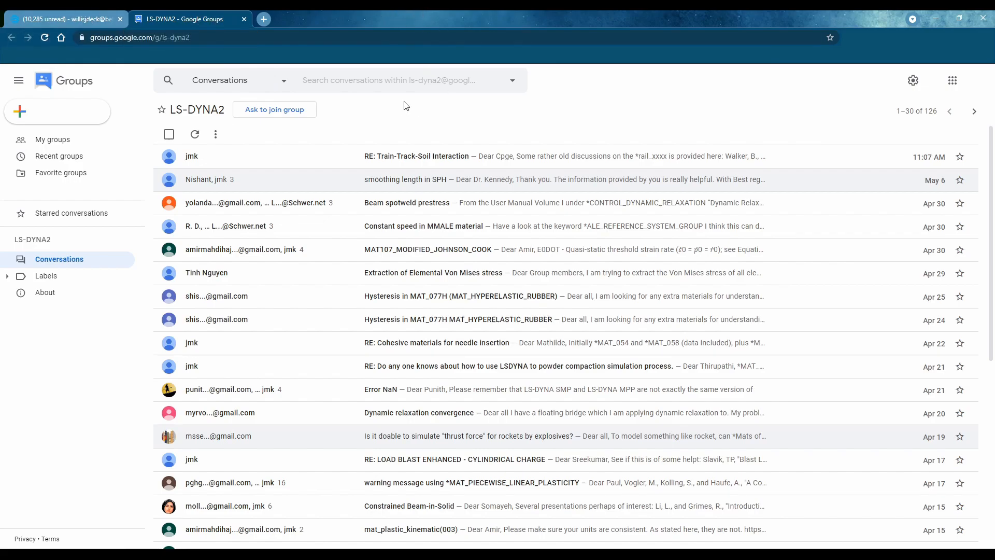
mouse_move(367, 106)
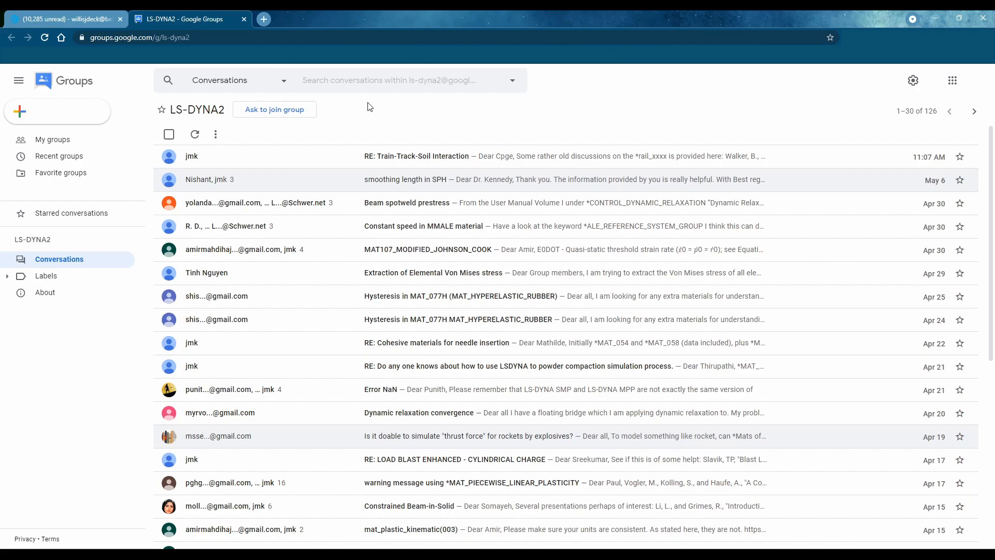
mouse_move(387, 97)
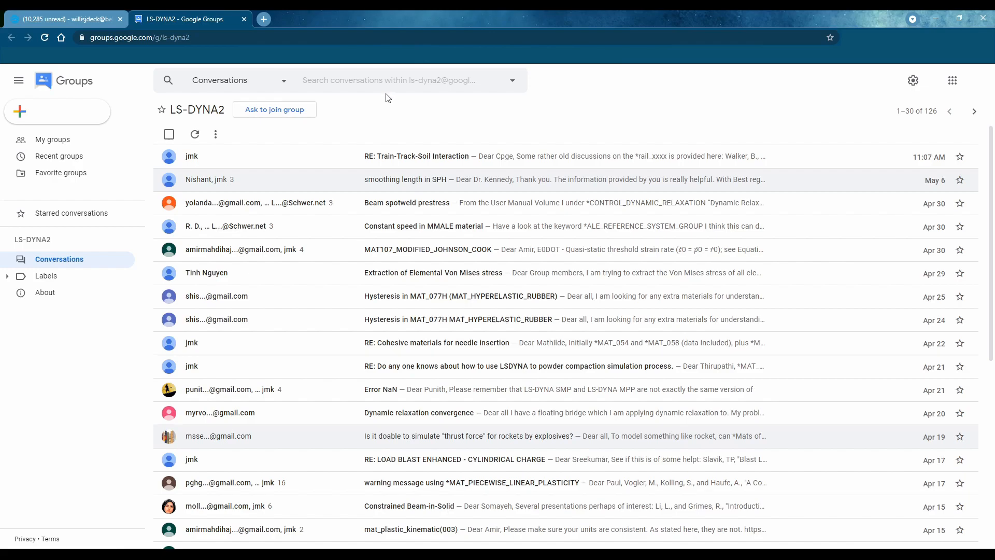